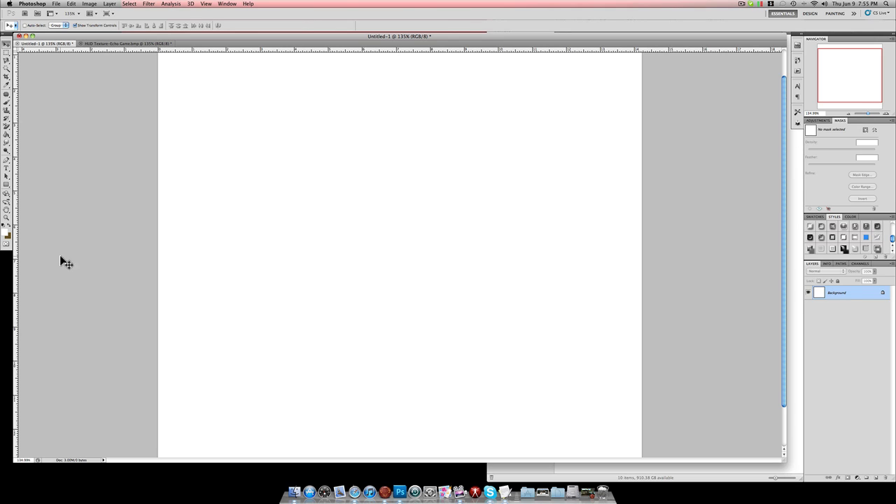
mouse_move(286, 222)
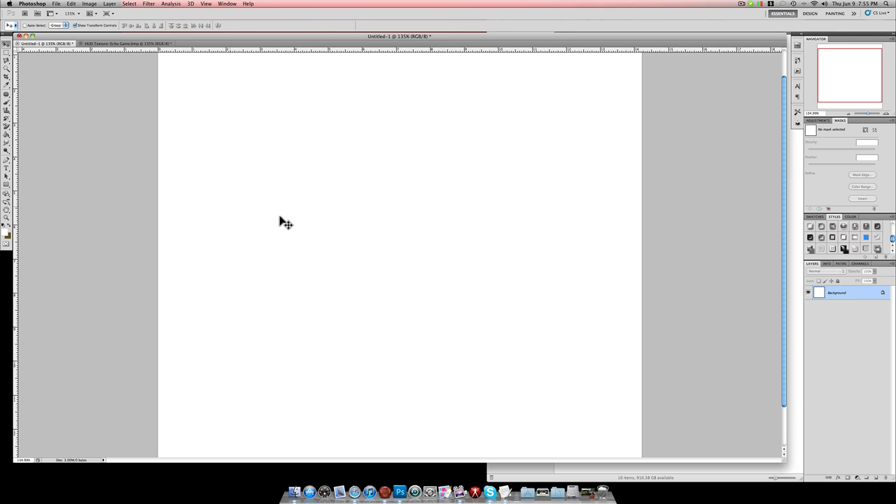
mouse_move(667, 348)
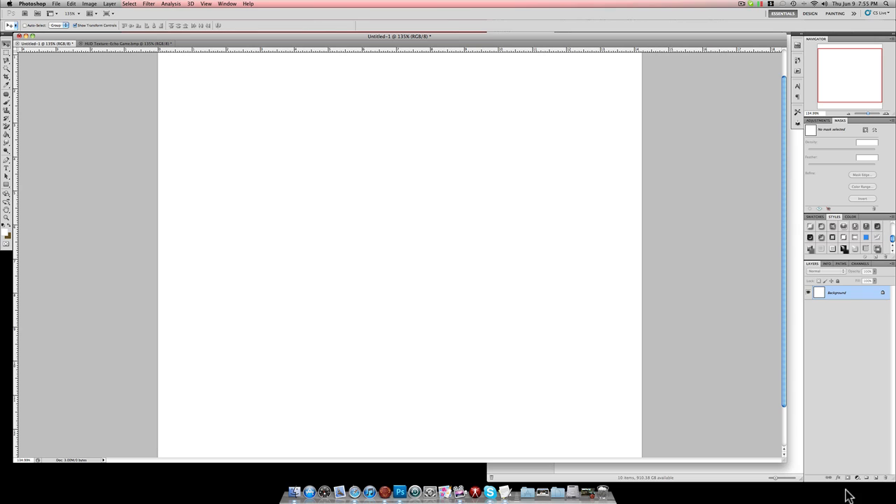
mouse_move(837, 395)
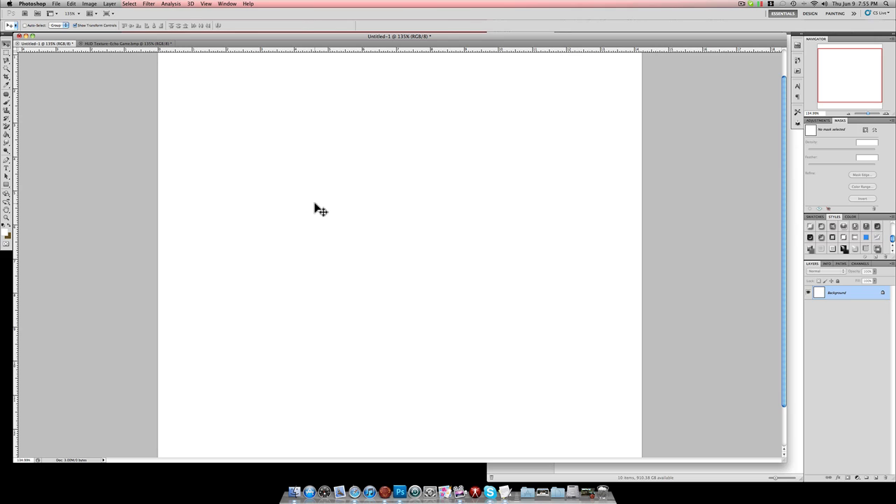
mouse_move(377, 196)
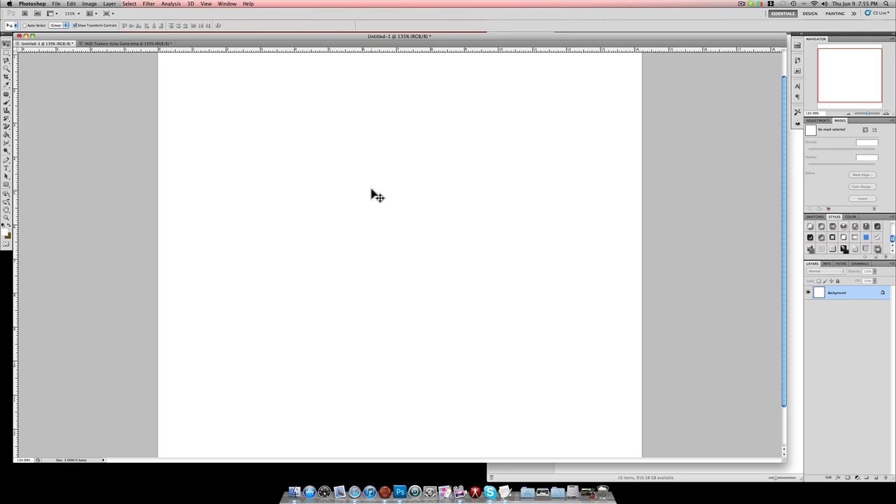
mouse_move(31, 96)
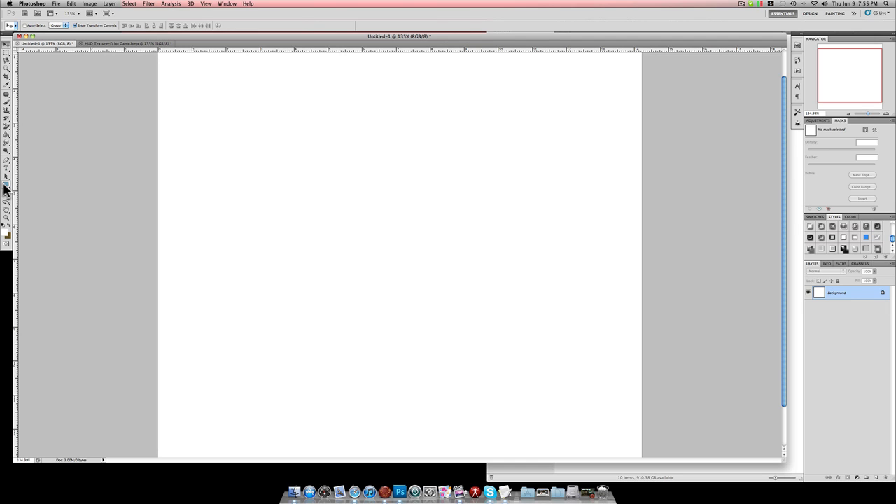
Step: Choose a shape drawing tool from the Tools panel flyout
left_click(5, 183)
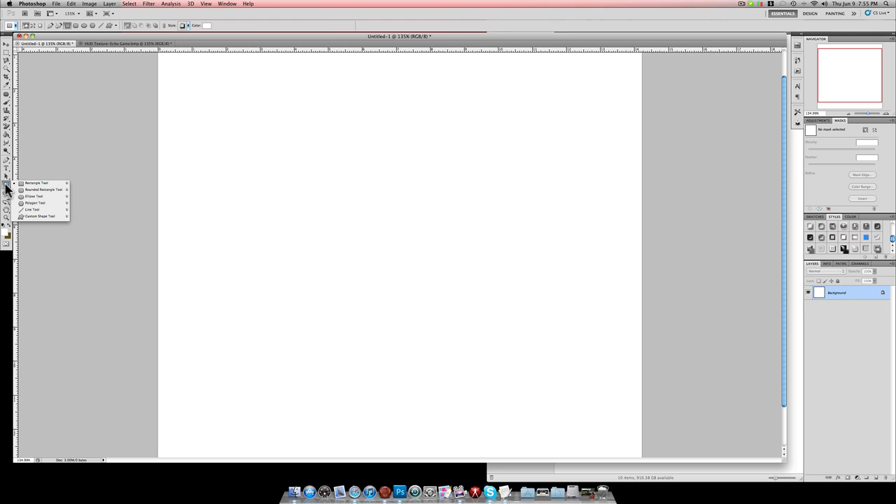
left_click(6, 187)
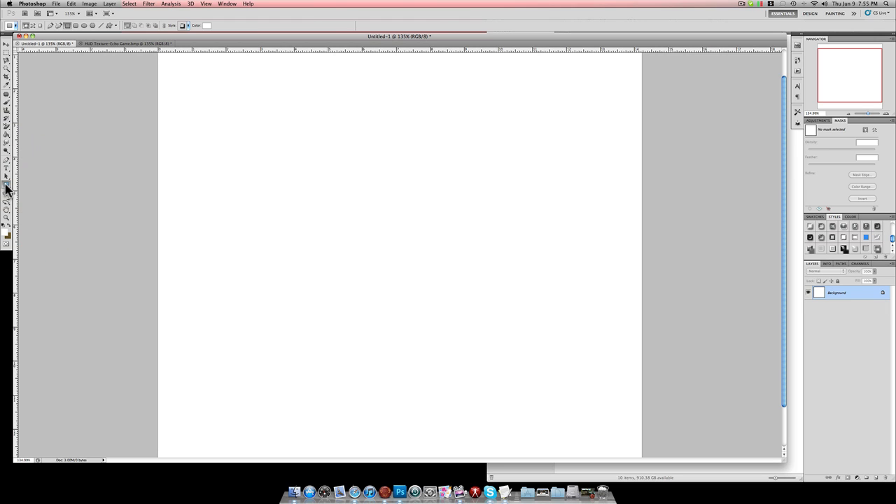
mouse_move(5, 187)
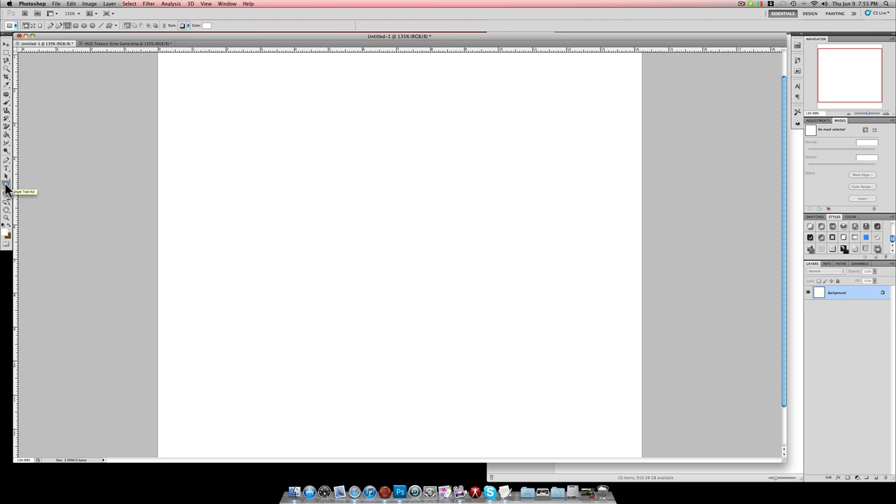
left_click(6, 184)
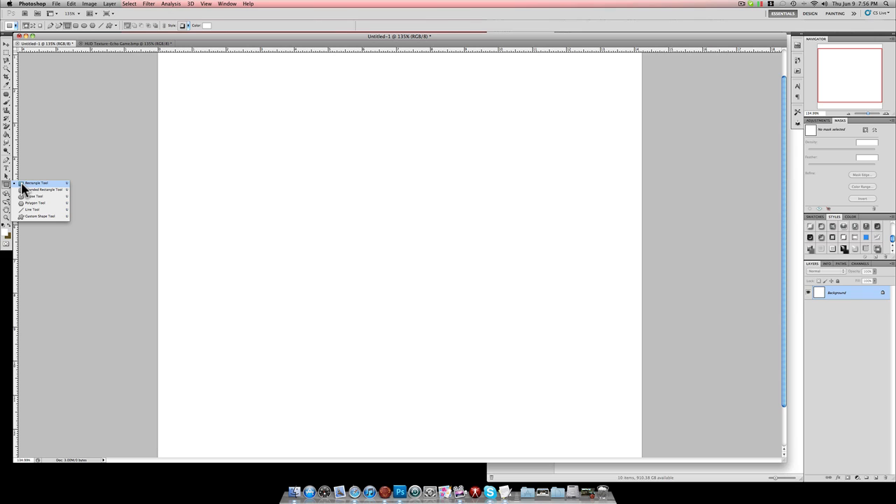
mouse_move(42, 190)
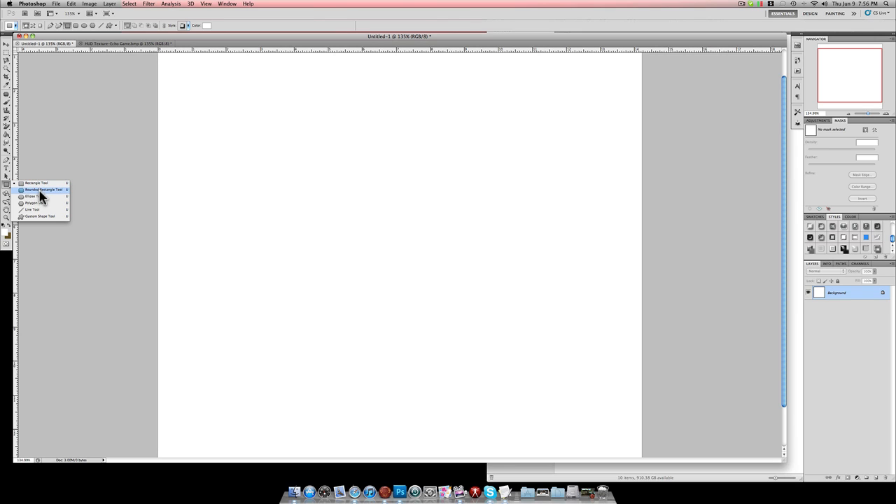
mouse_move(42, 210)
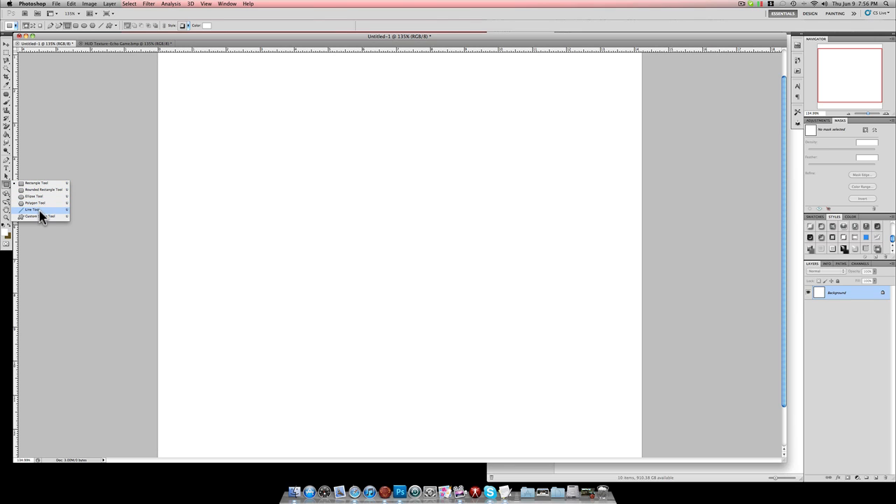
mouse_move(41, 215)
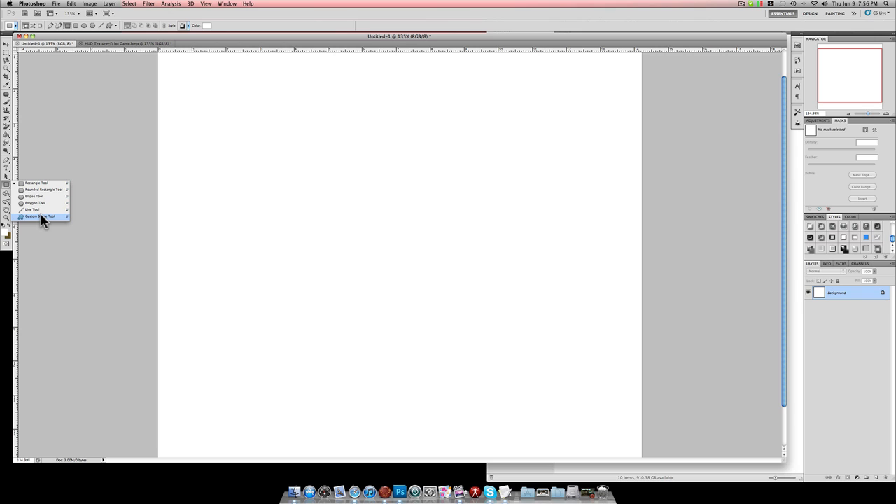
mouse_move(35, 203)
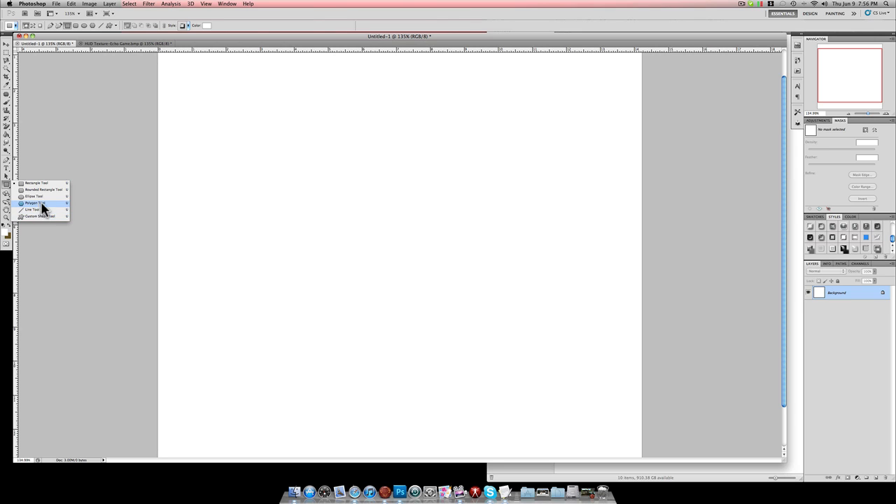
mouse_move(51, 191)
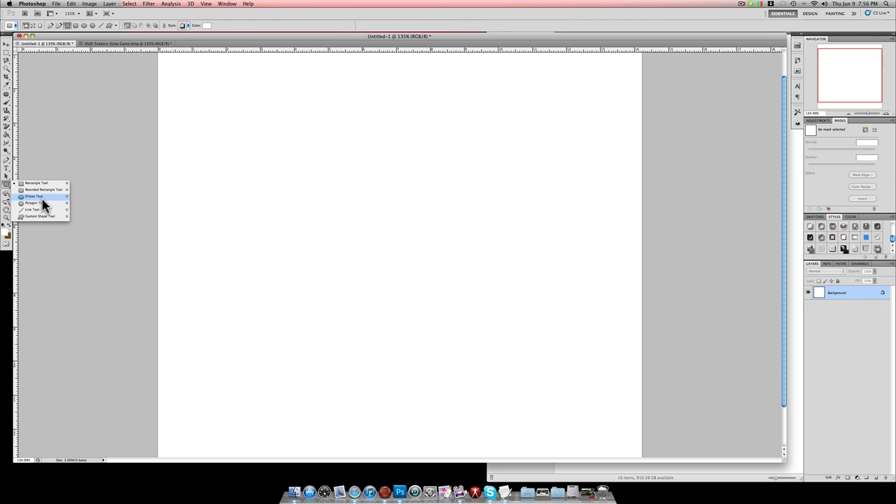
mouse_move(6, 189)
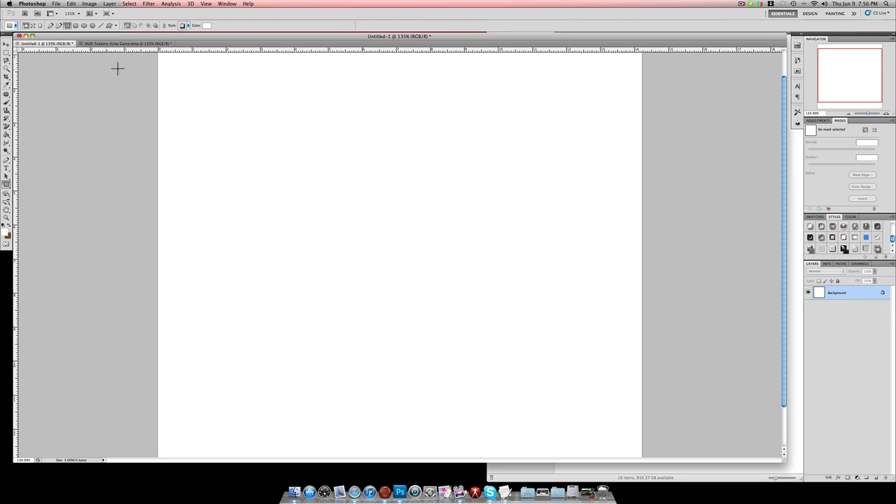
mouse_move(181, 84)
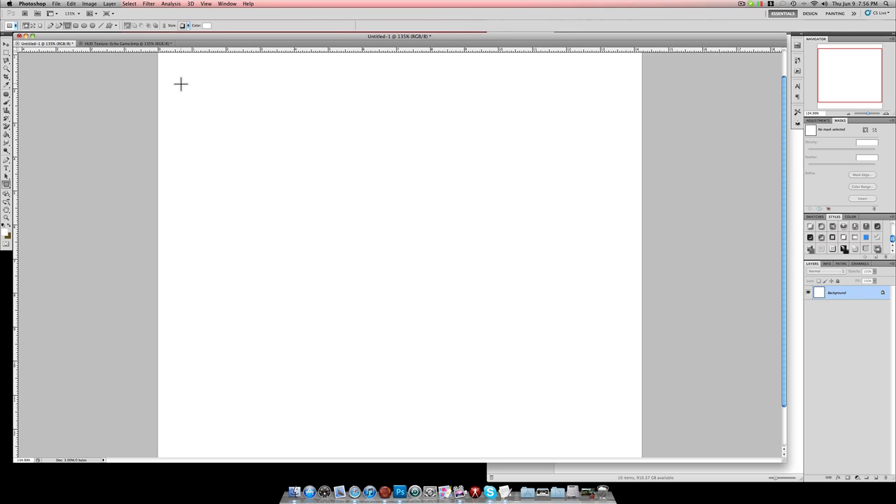
mouse_move(182, 86)
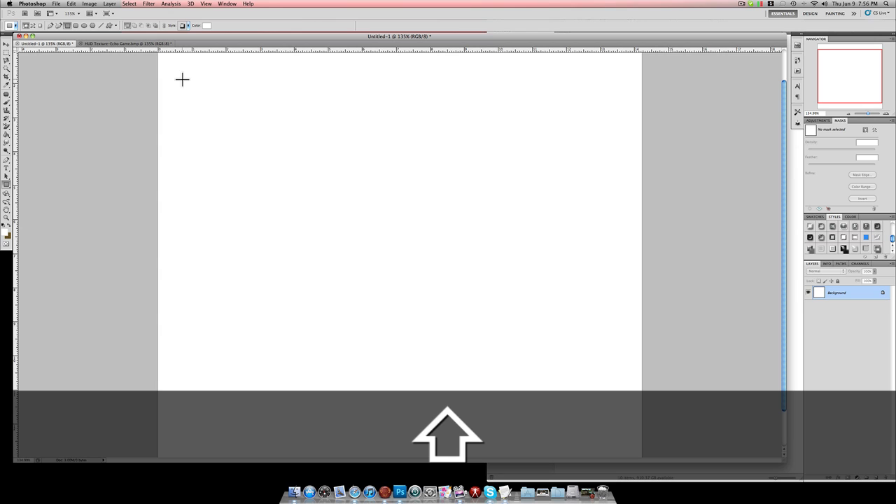
Step: Add a new layer via Layer > New > Layer
left_click(109, 5)
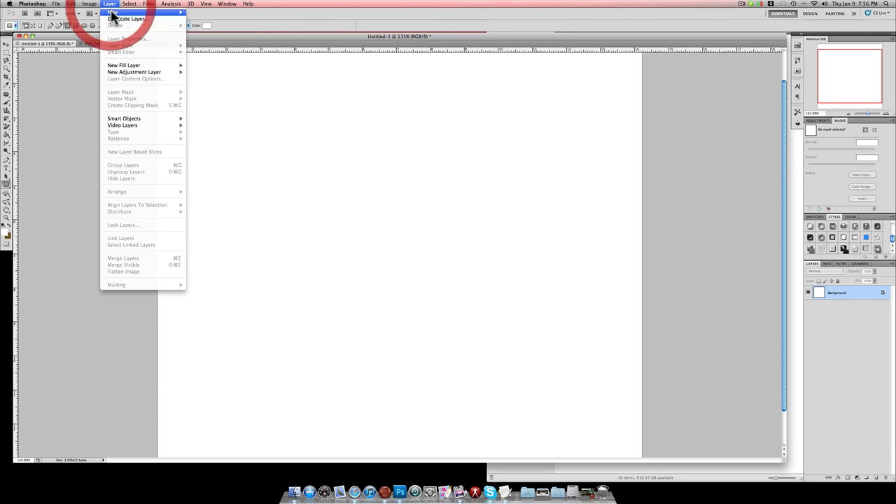
left_click(115, 11)
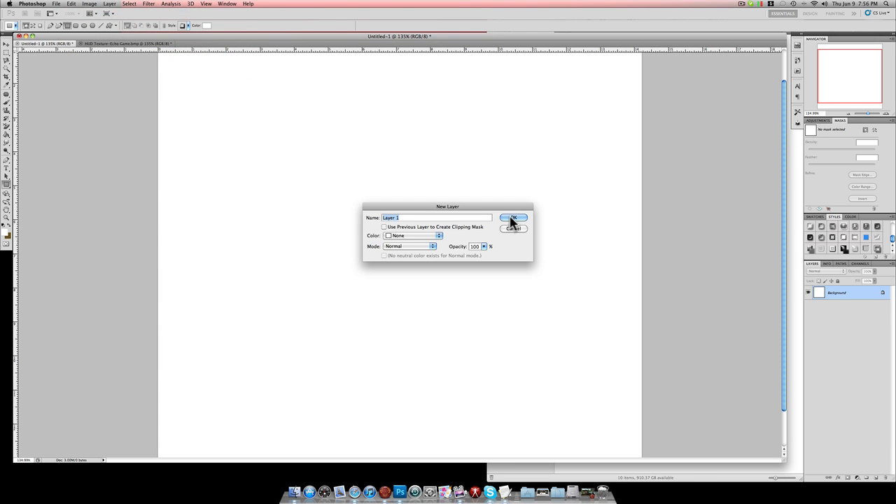
left_click(513, 218)
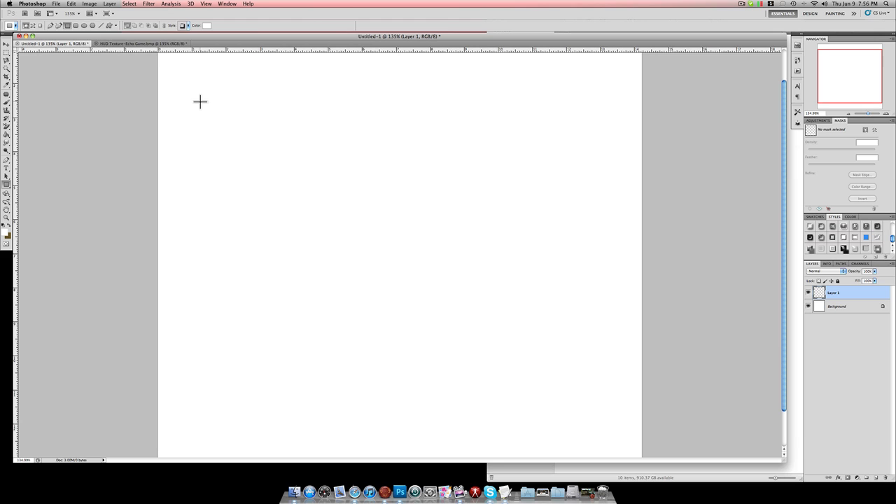
mouse_move(199, 109)
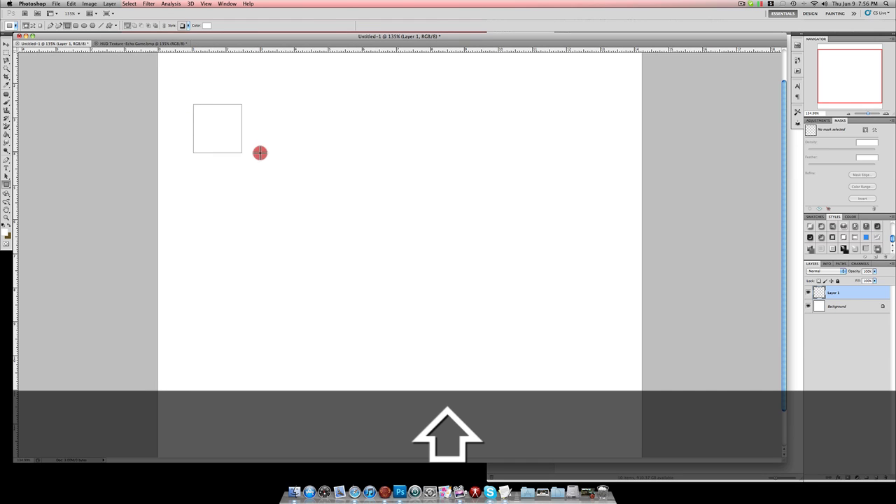
Step: Draw a rounded square near the top left and a circle below the squares
left_click(6, 184)
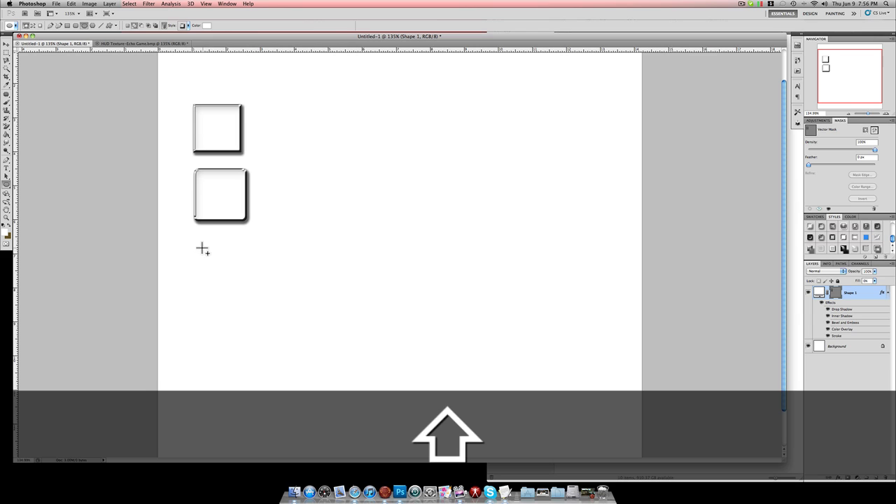
left_click_drag(199, 250, 258, 302)
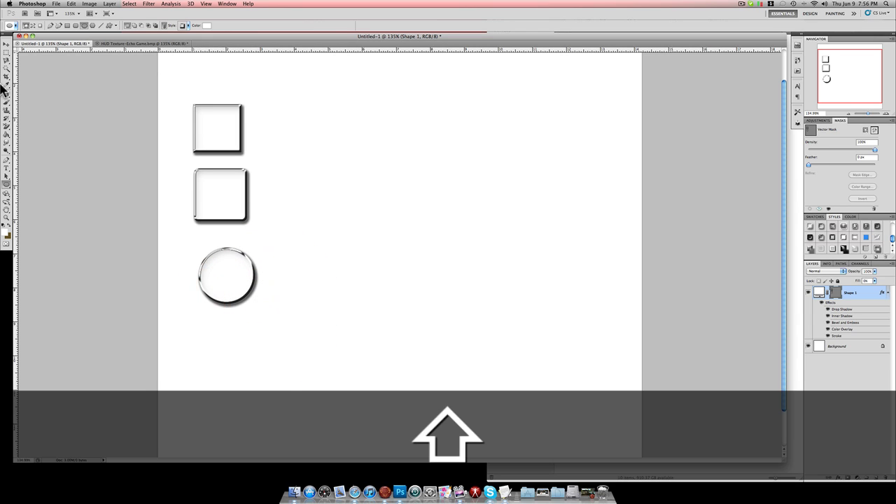
Step: Switch to the Elliptical Marquee selection tool
left_click(5, 51)
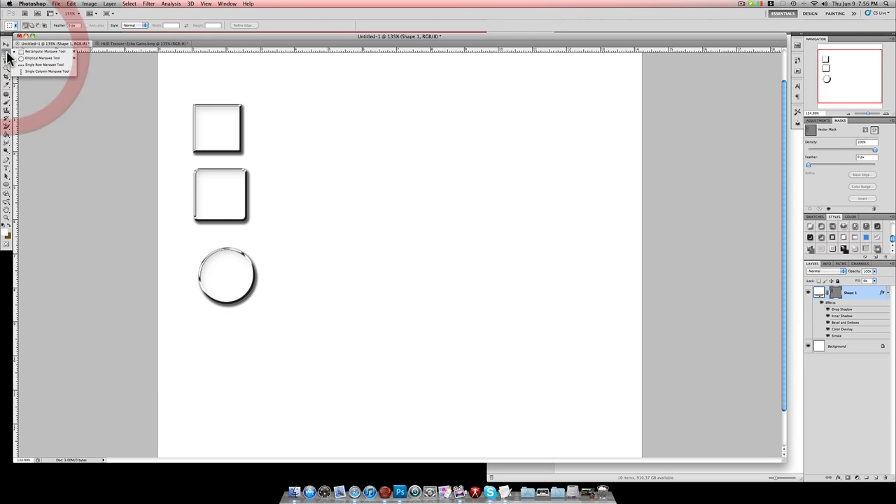
mouse_move(42, 57)
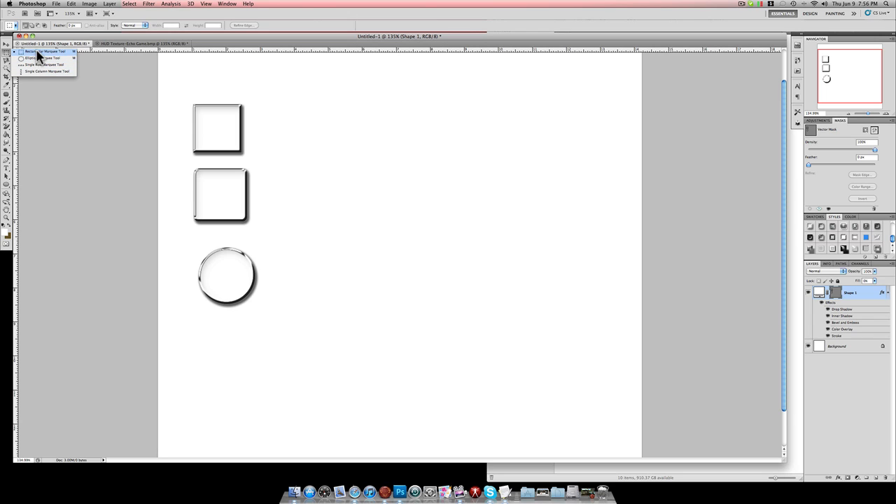
mouse_move(41, 59)
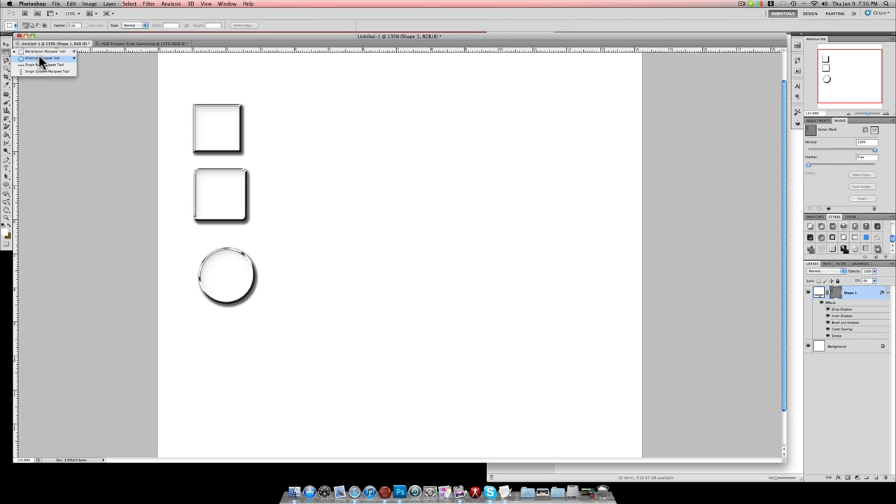
mouse_move(39, 67)
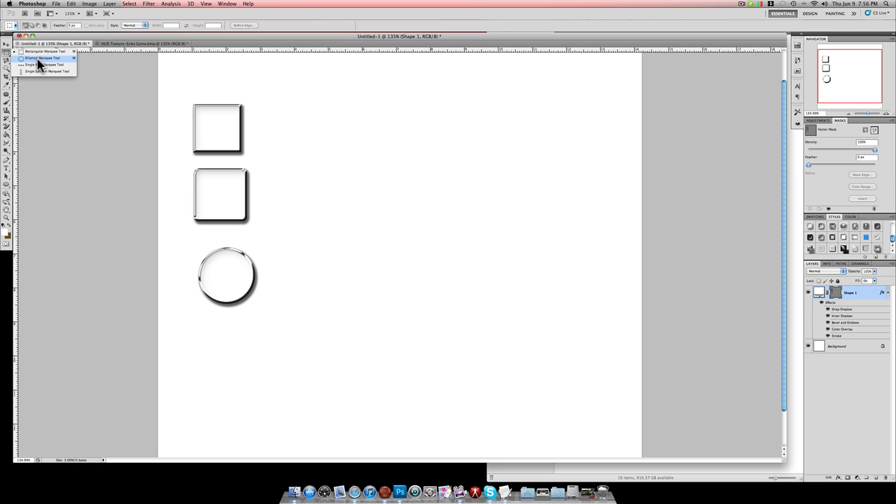
left_click(45, 57)
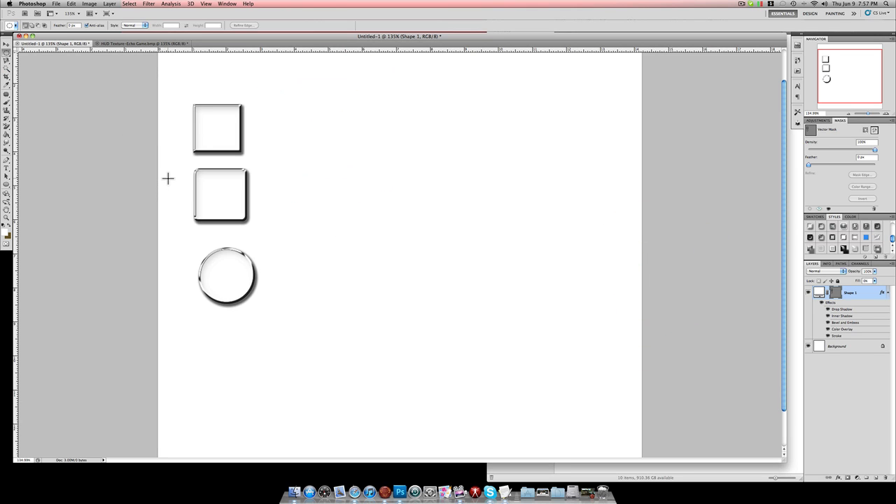
mouse_move(442, 189)
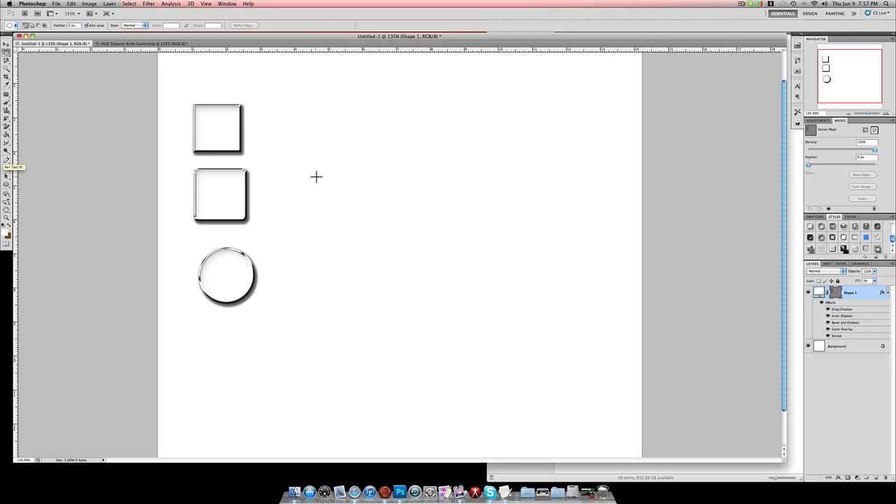
mouse_move(215, 126)
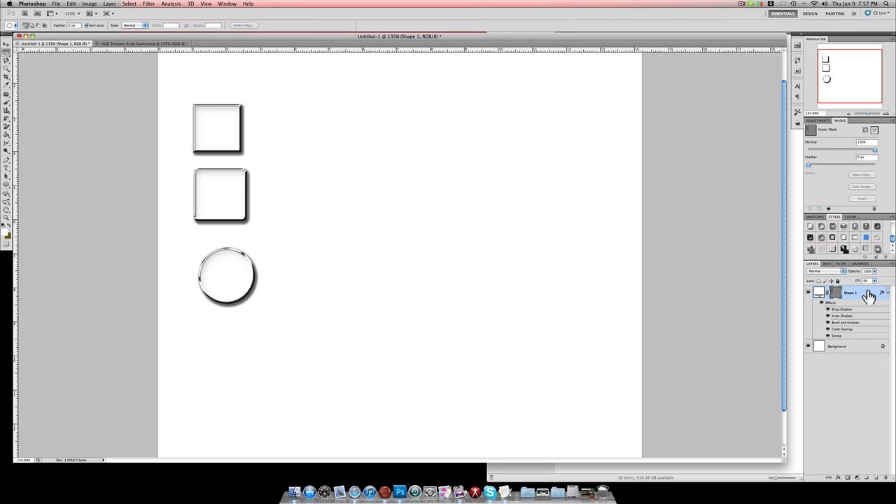
Step: Delete the shape layer so only the Background layer remains
right_click(851, 293)
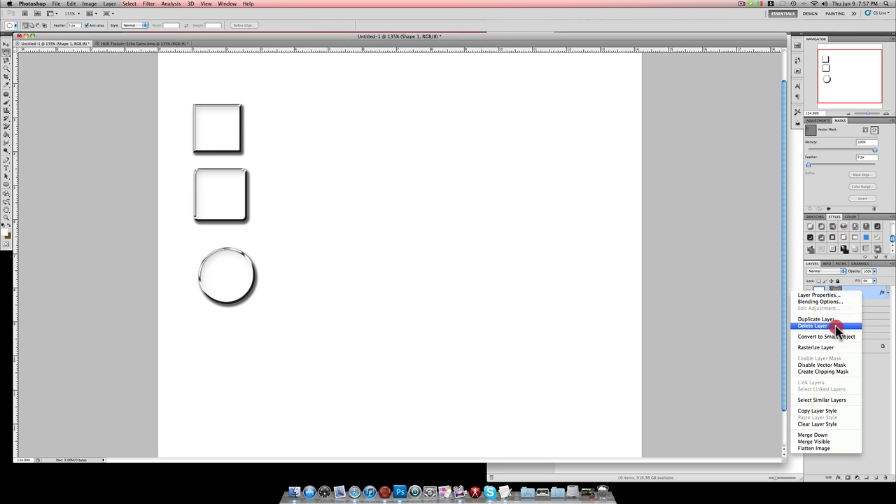
left_click(814, 325)
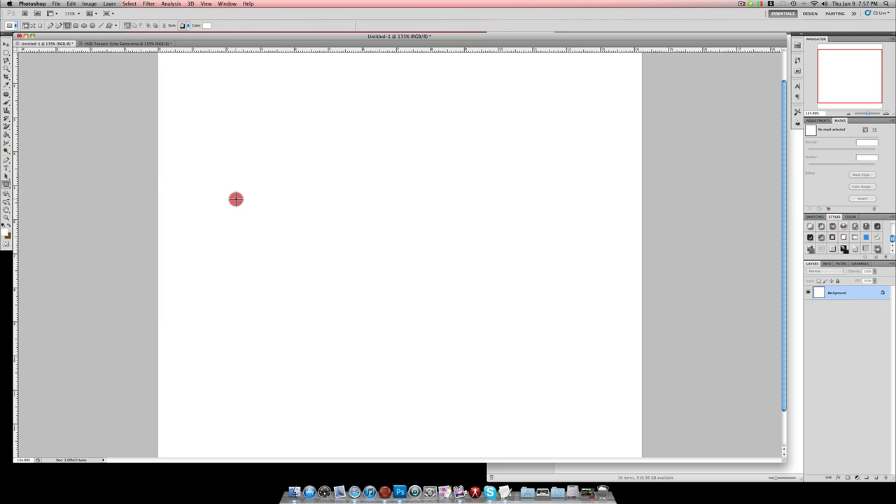
Step: Draw a new square left of the page centre
left_click_drag(235, 199, 301, 263)
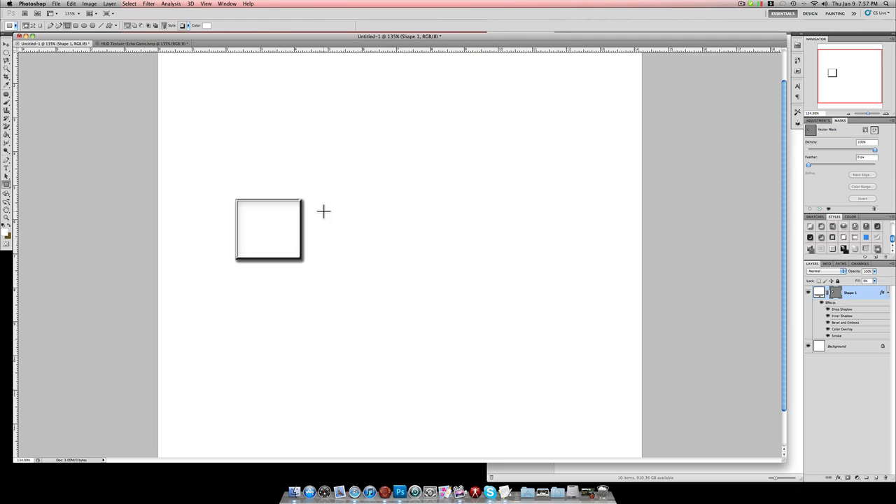
mouse_move(73, 56)
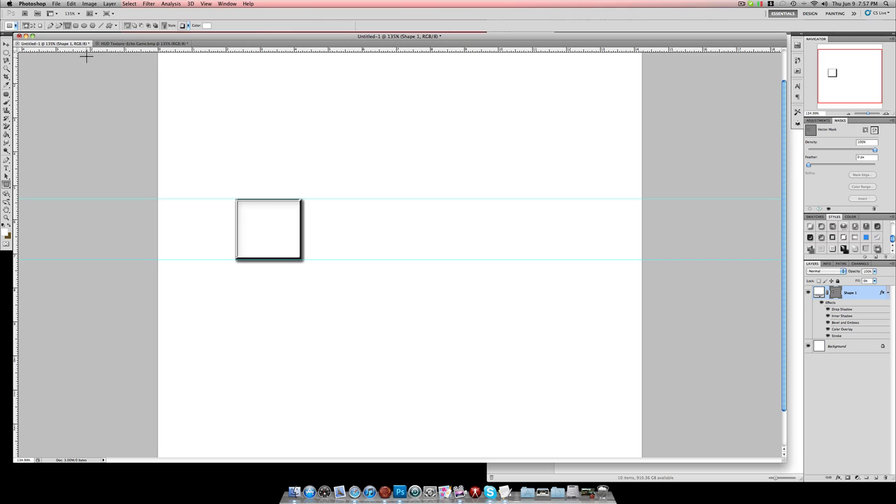
mouse_move(90, 56)
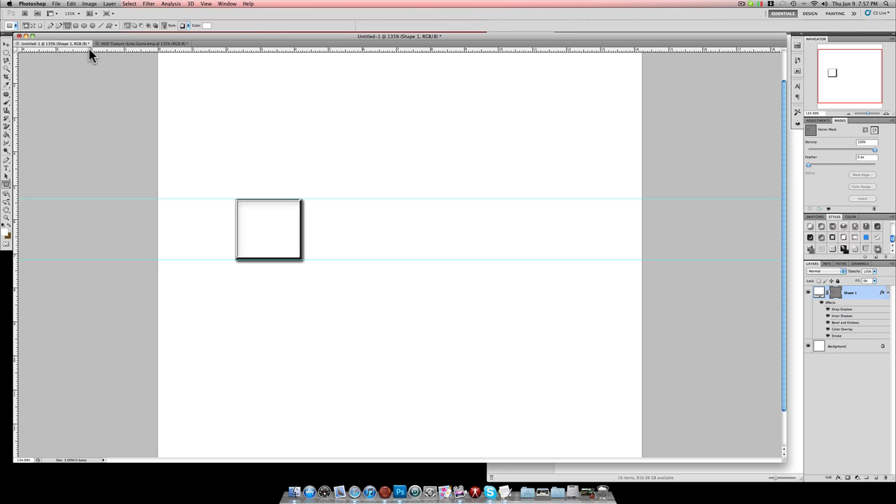
mouse_move(125, 109)
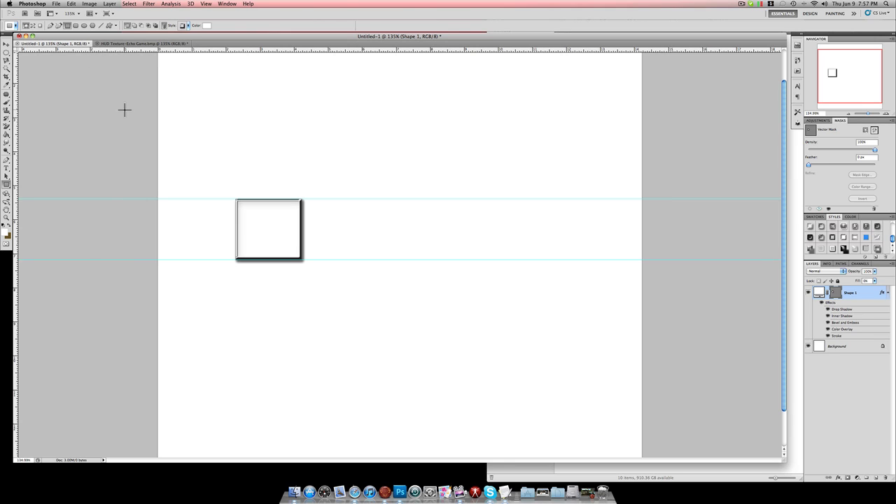
mouse_move(202, 92)
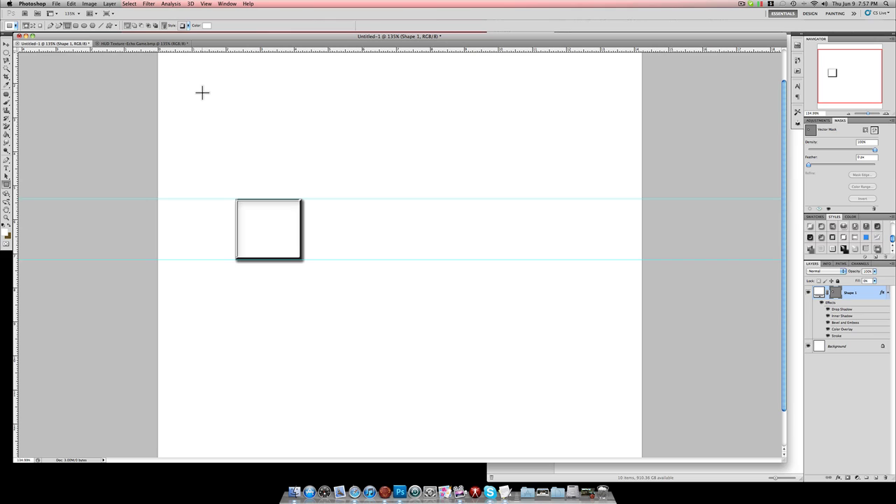
mouse_move(141, 203)
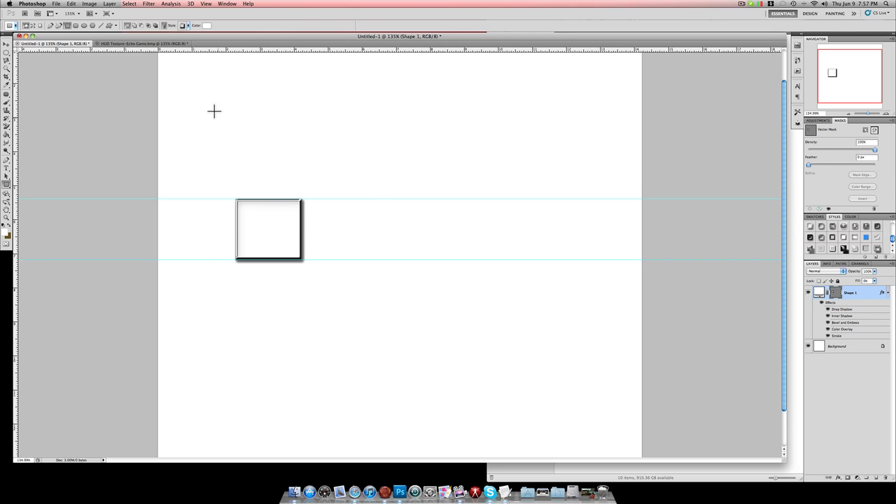
mouse_move(148, 10)
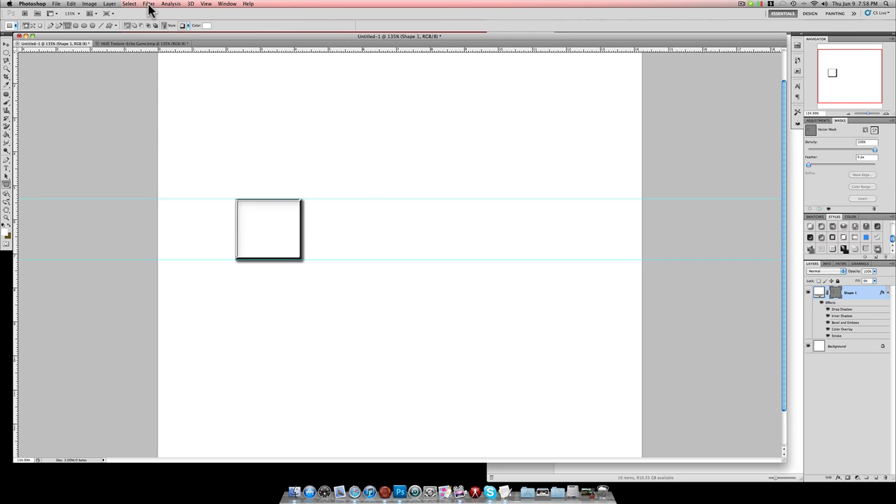
left_click(149, 4)
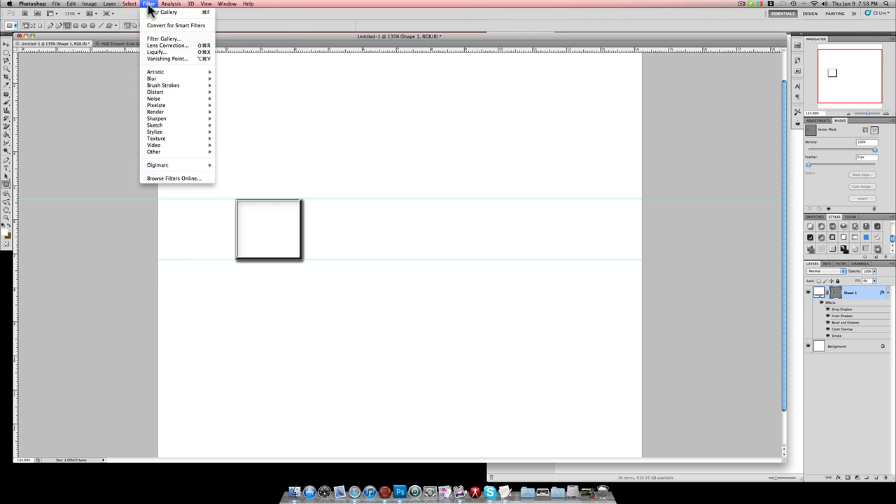
left_click(89, 3)
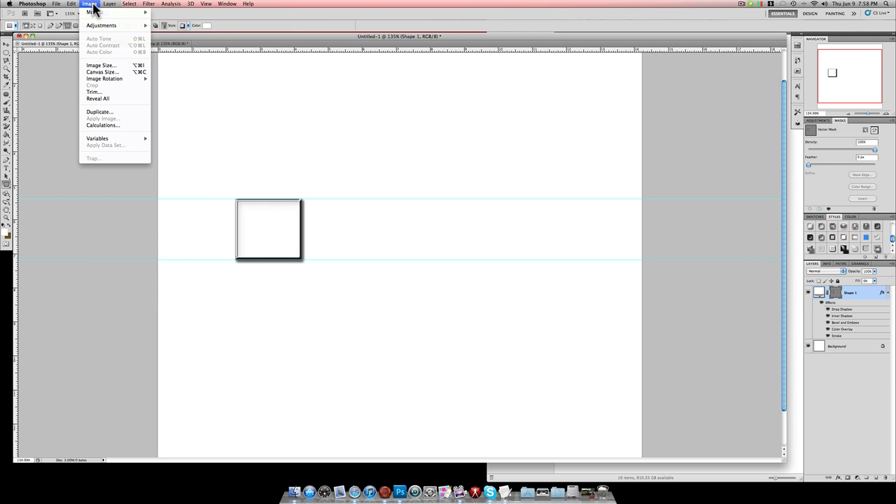
left_click(206, 4)
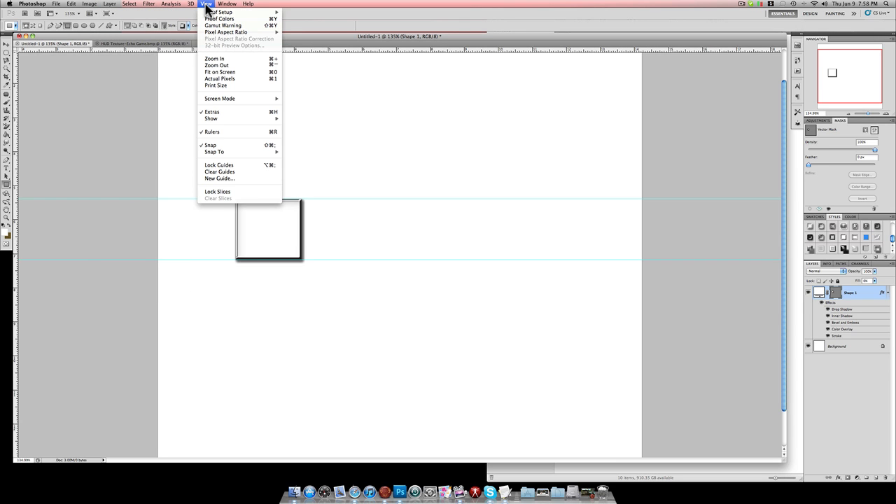
mouse_move(213, 132)
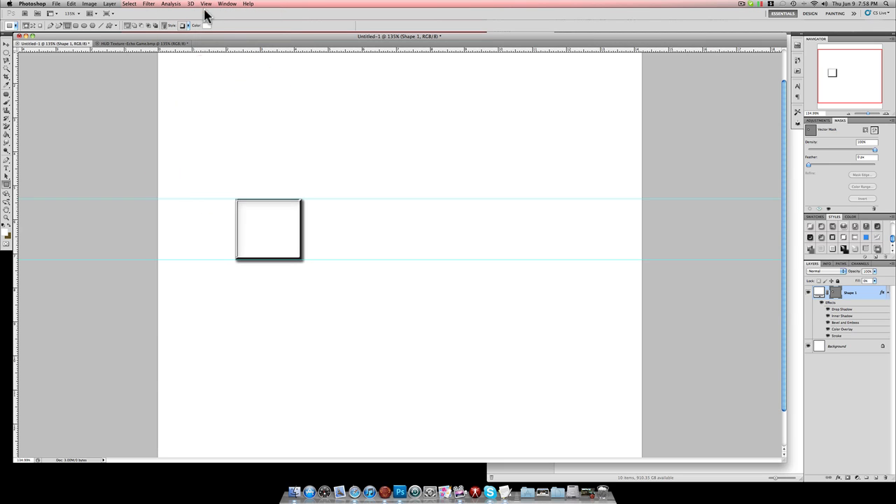
left_click(206, 4)
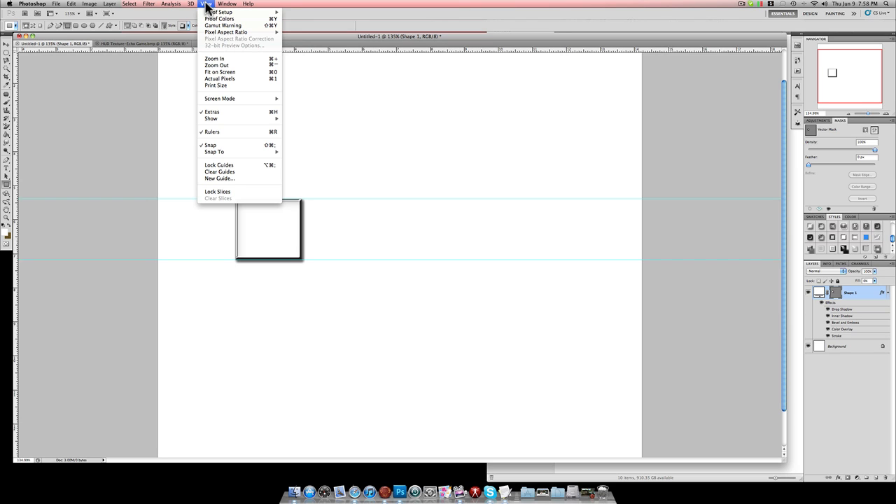
mouse_move(219, 98)
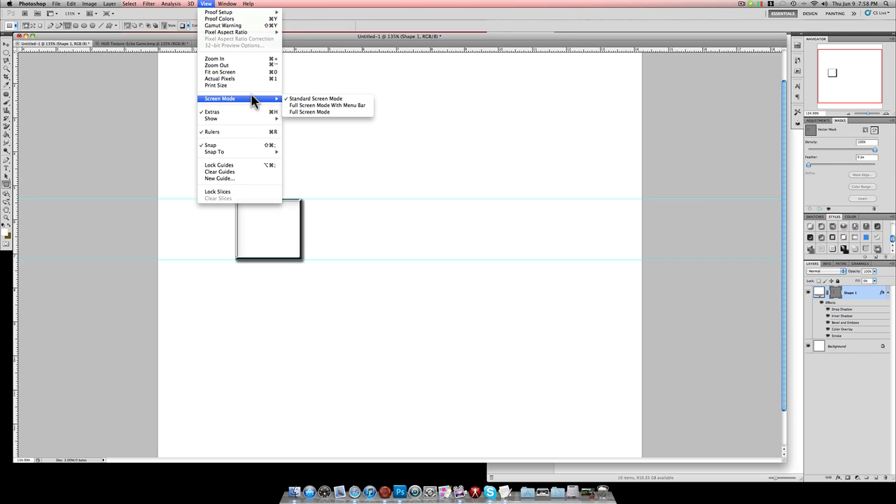
mouse_move(232, 126)
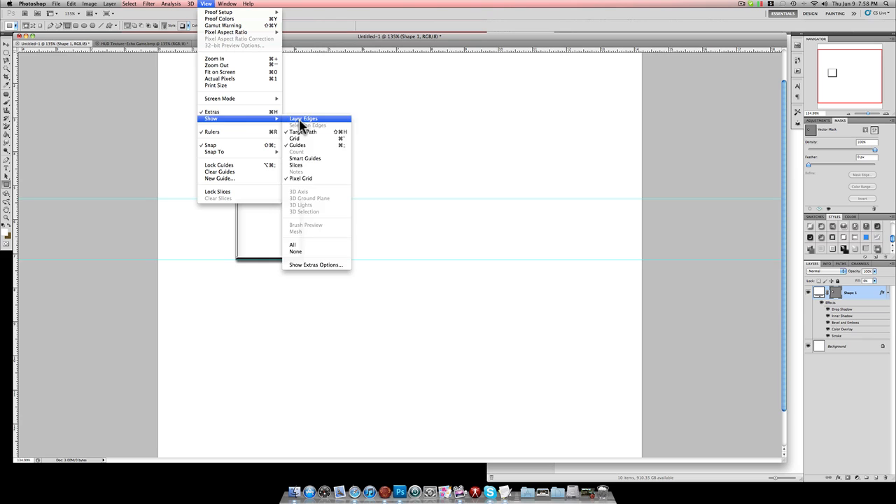
mouse_move(257, 125)
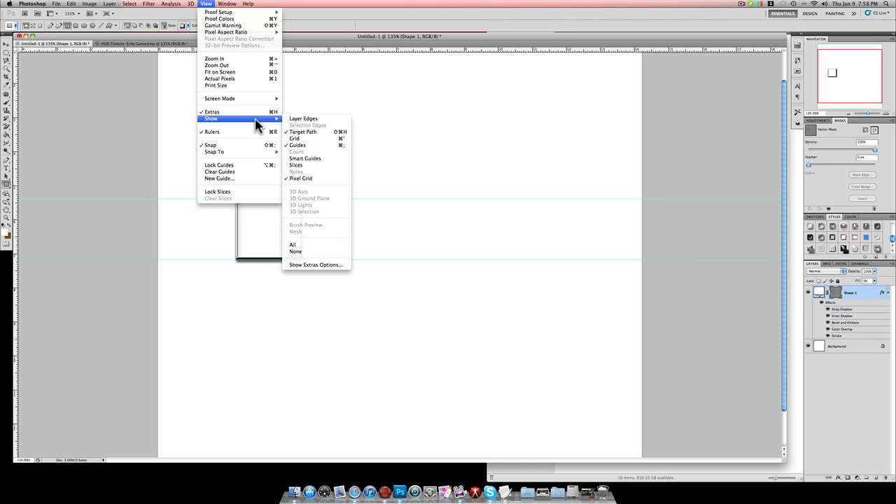
mouse_move(259, 123)
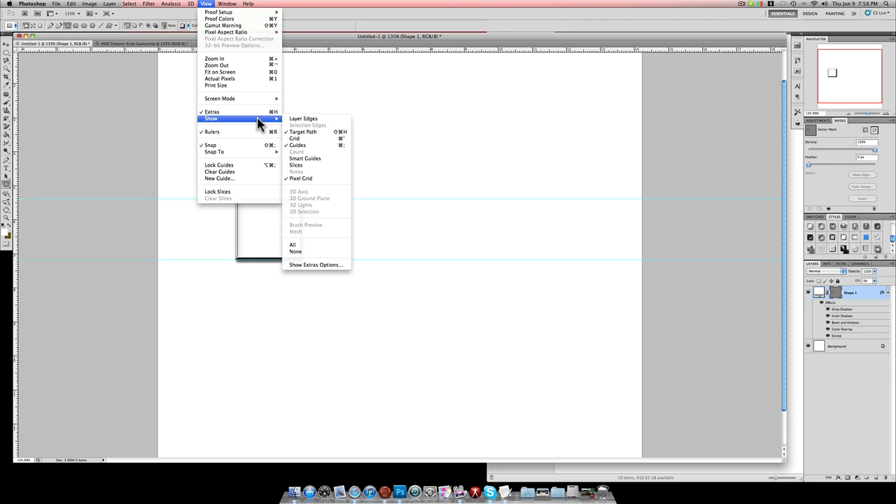
mouse_move(311, 144)
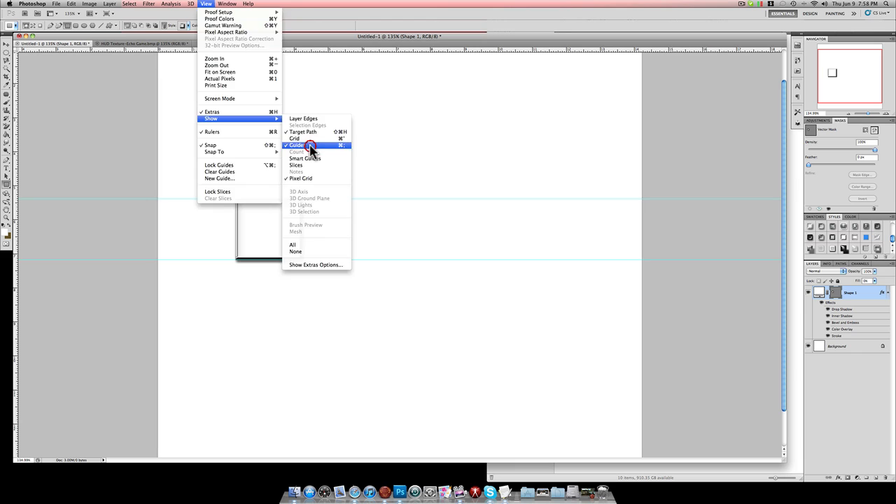
left_click(298, 144)
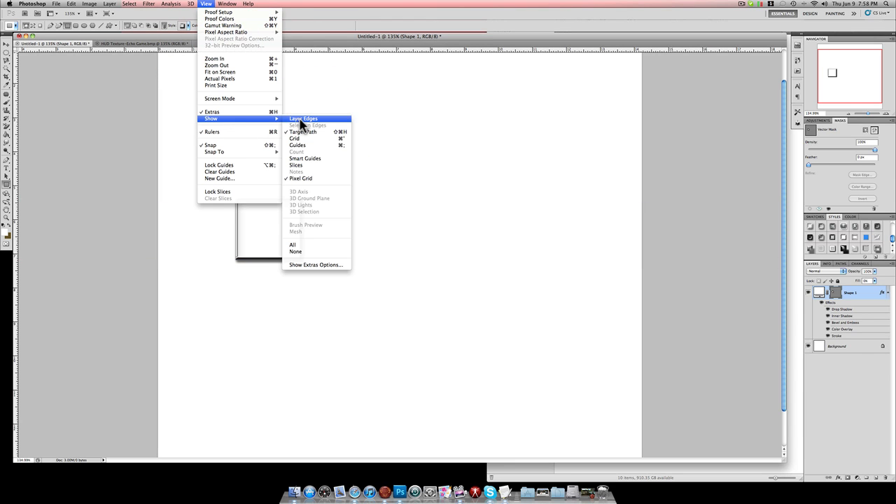
left_click(297, 144)
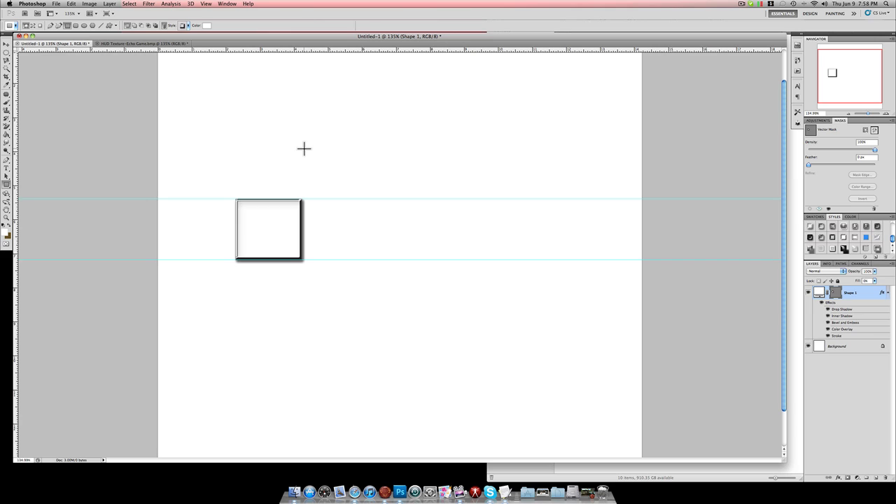
mouse_move(599, 240)
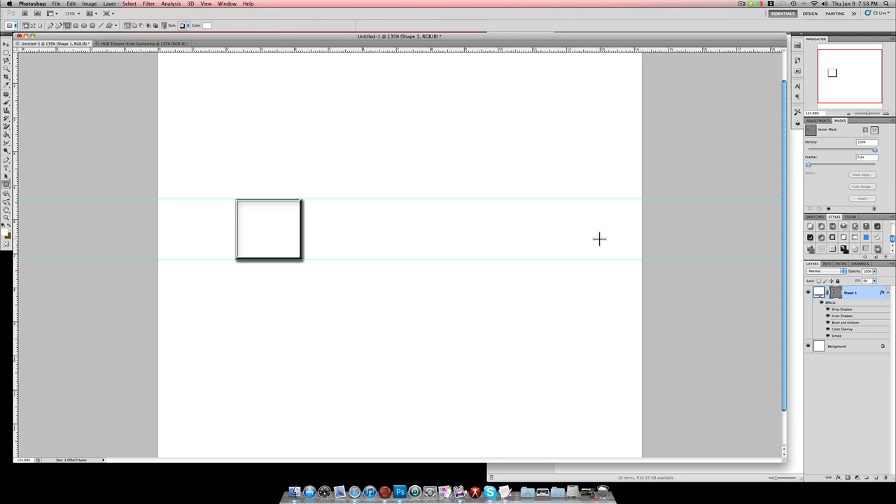
mouse_move(867, 300)
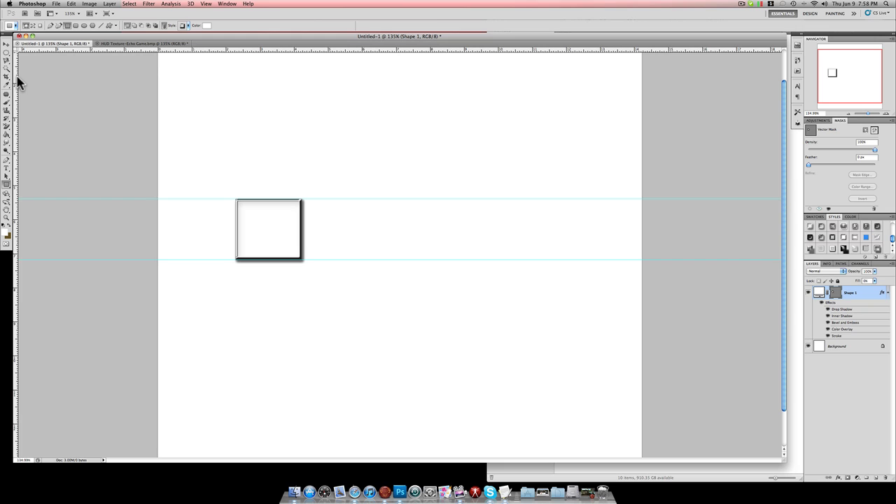
mouse_move(877, 305)
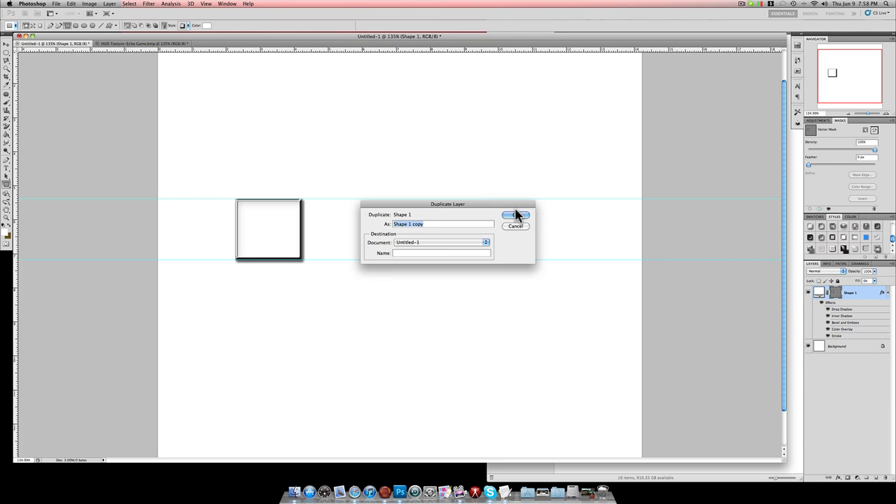
Step: Duplicate the square layer twice to get three squares, then select the Background layer
left_click(515, 216)
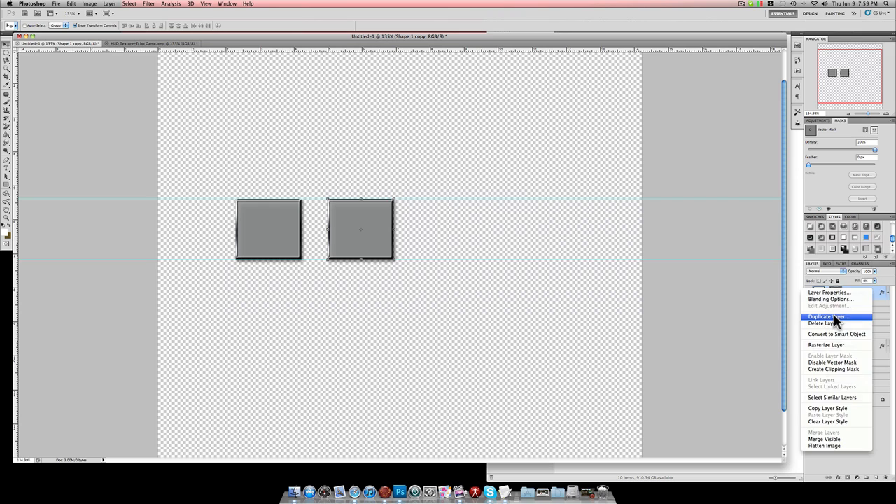
left_click(829, 316)
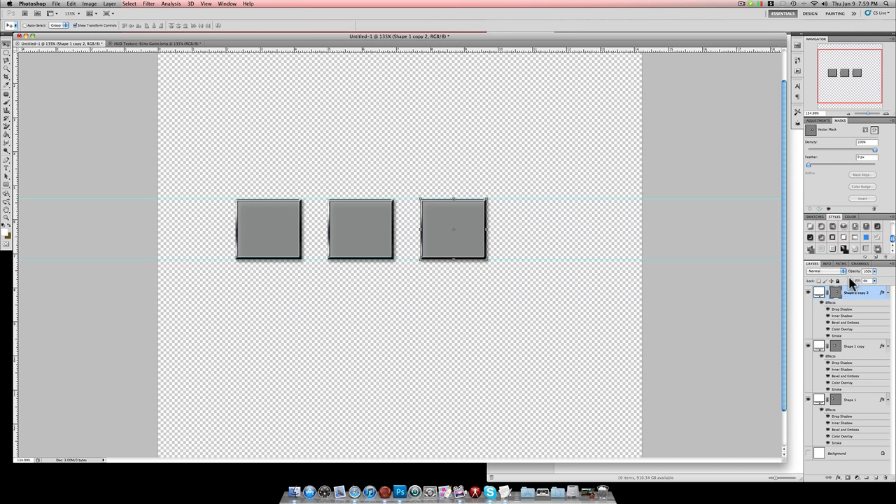
left_click(840, 454)
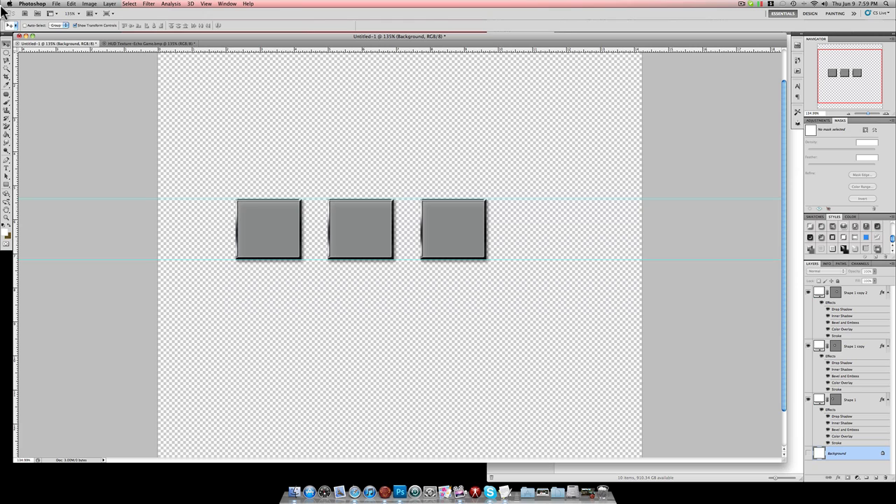
mouse_move(586, 230)
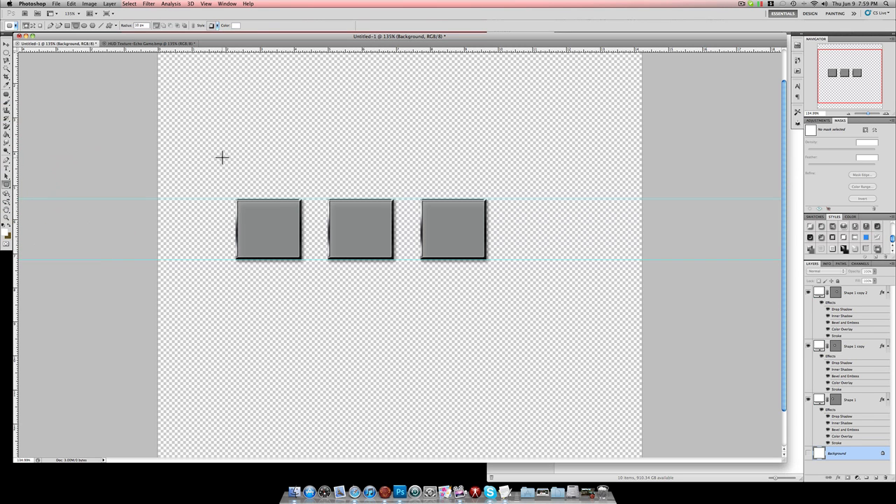
Step: Draw the gray rounded panel enclosing the three buttons
left_click_drag(222, 157, 510, 262)
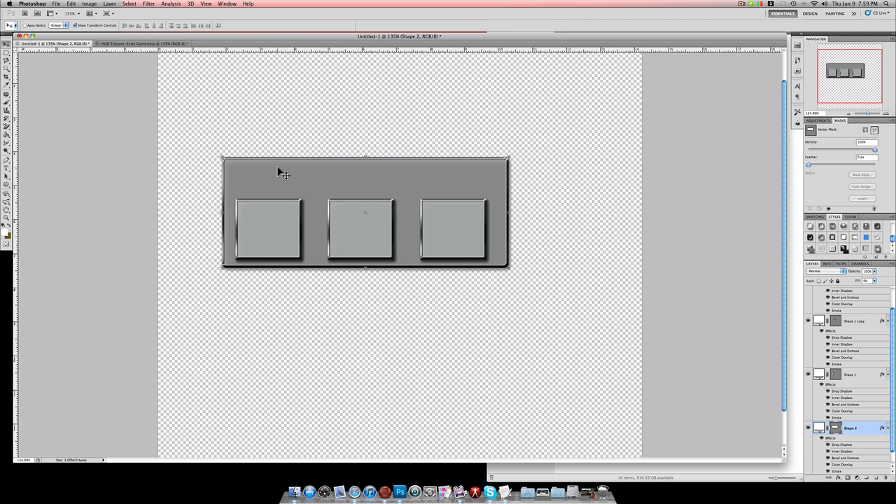
mouse_move(426, 238)
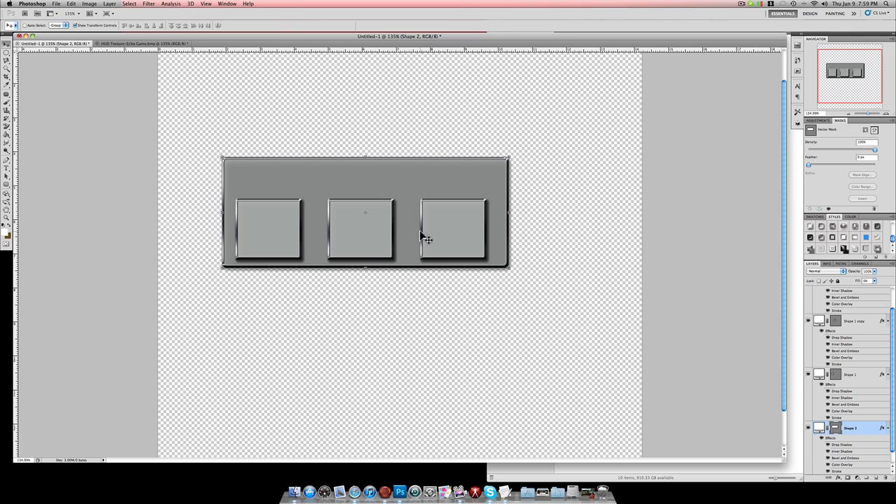
mouse_move(259, 224)
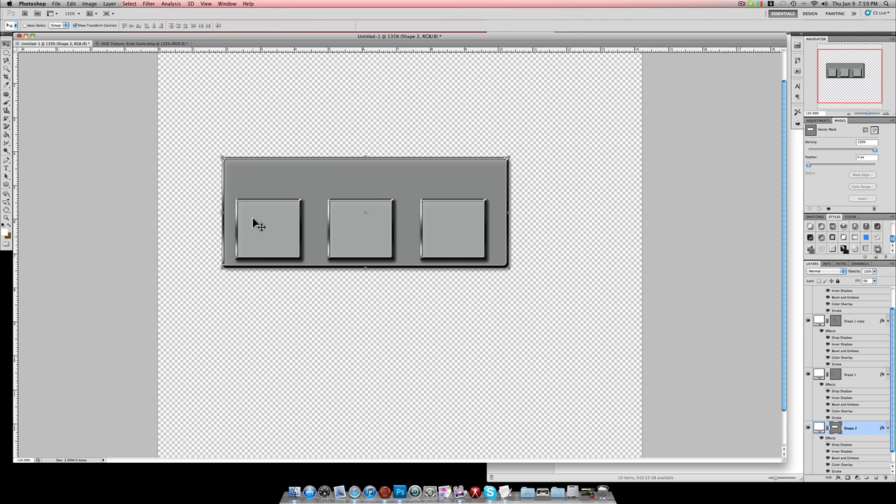
mouse_move(516, 222)
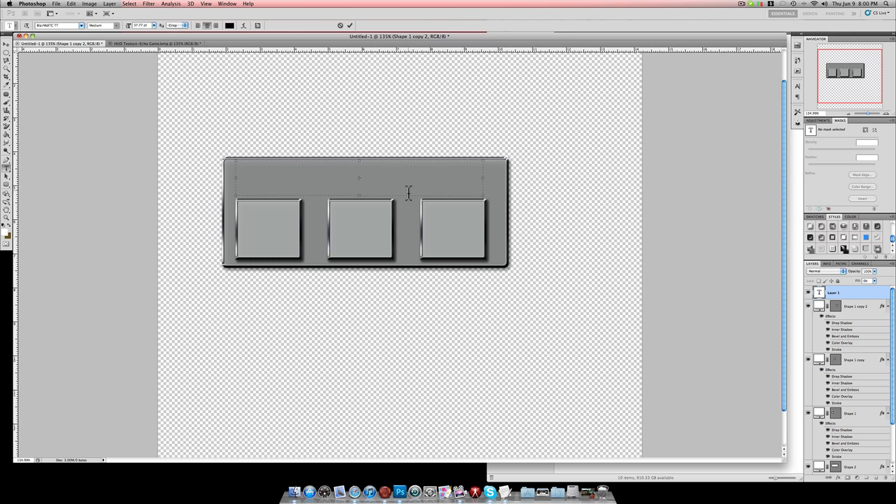
Step: Add the white title text 'My Example Hud' across the top of the panel
left_click(230, 25)
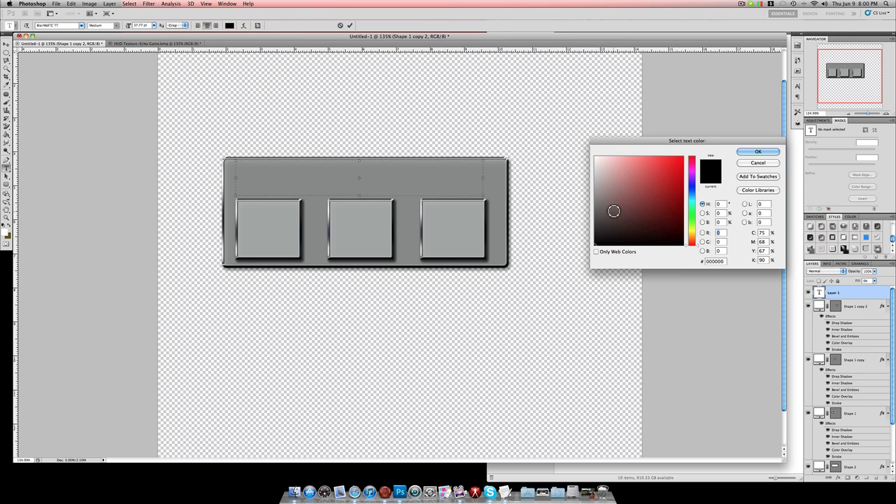
left_click(757, 151)
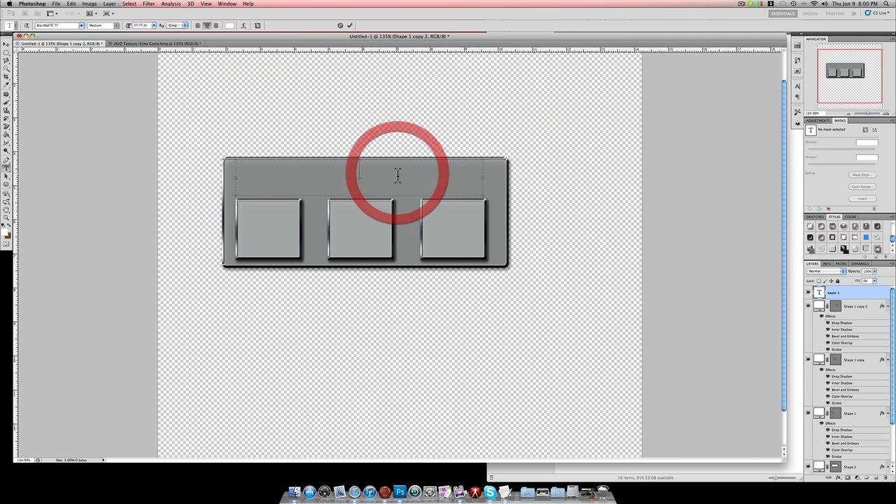
type("My Example Hud")
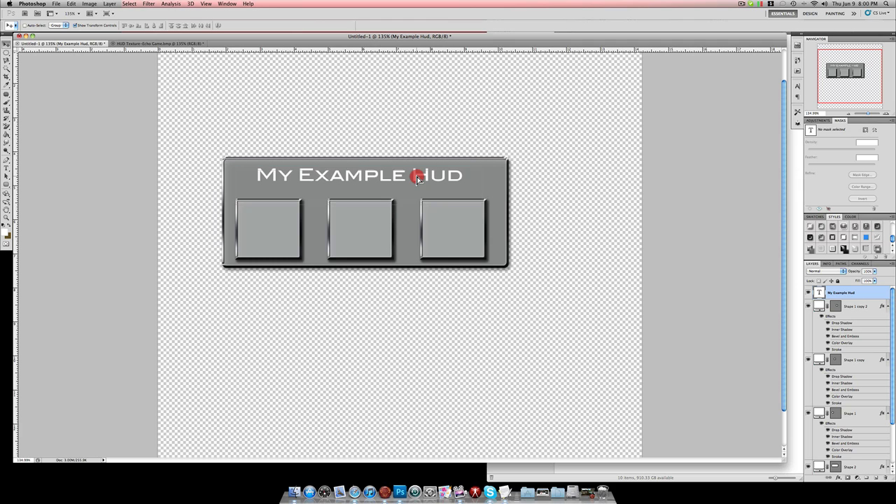
left_click(417, 176)
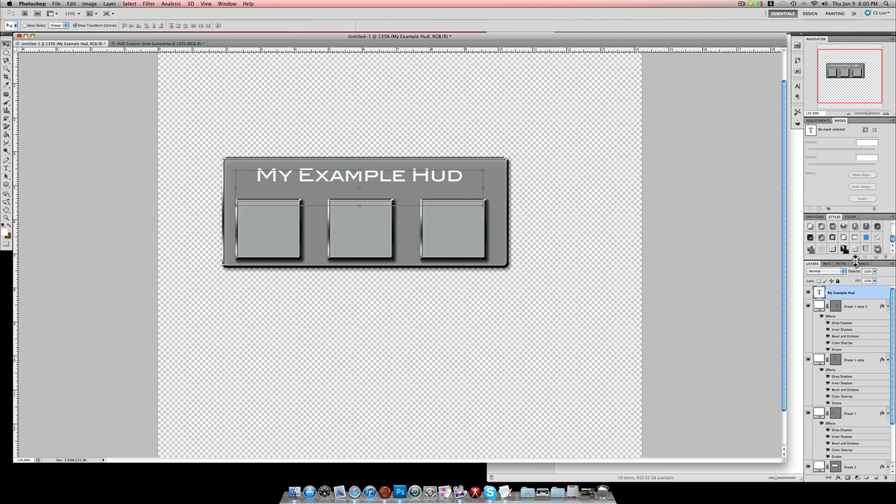
mouse_move(145, 156)
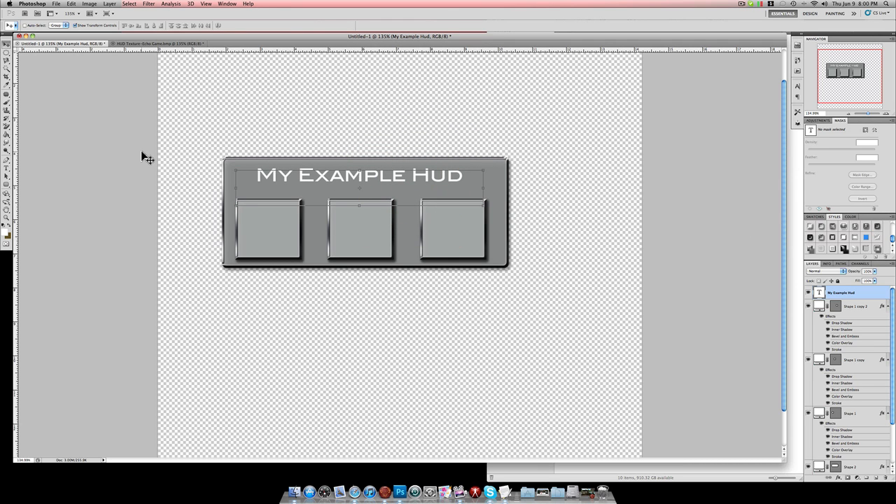
mouse_move(856, 230)
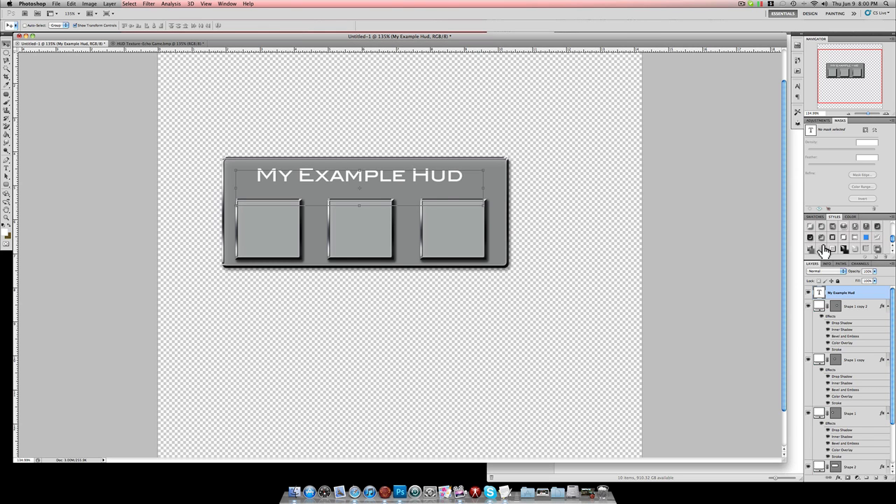
Step: Try several Styles presets on the title and keep the engraved metallic look
left_click(831, 249)
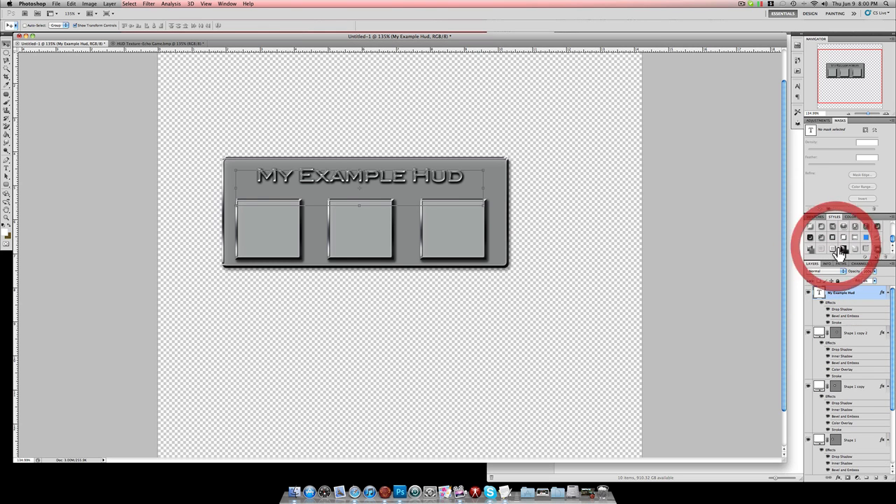
left_click(867, 246)
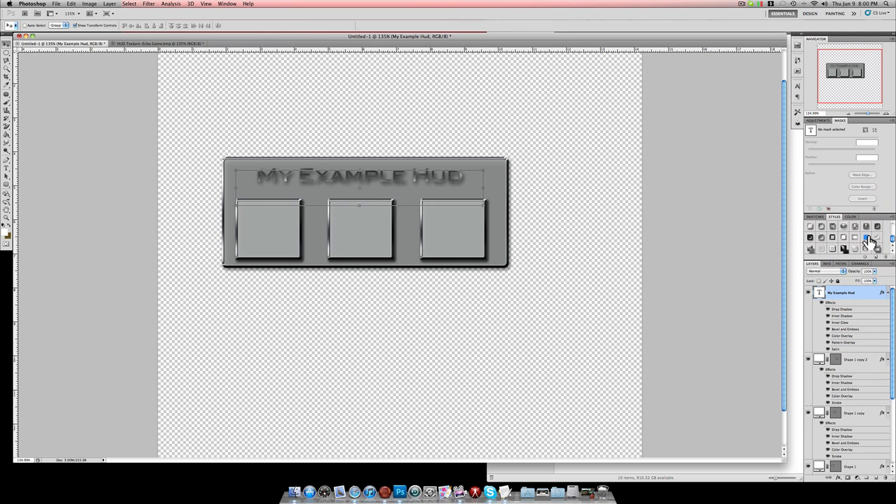
left_click(856, 244)
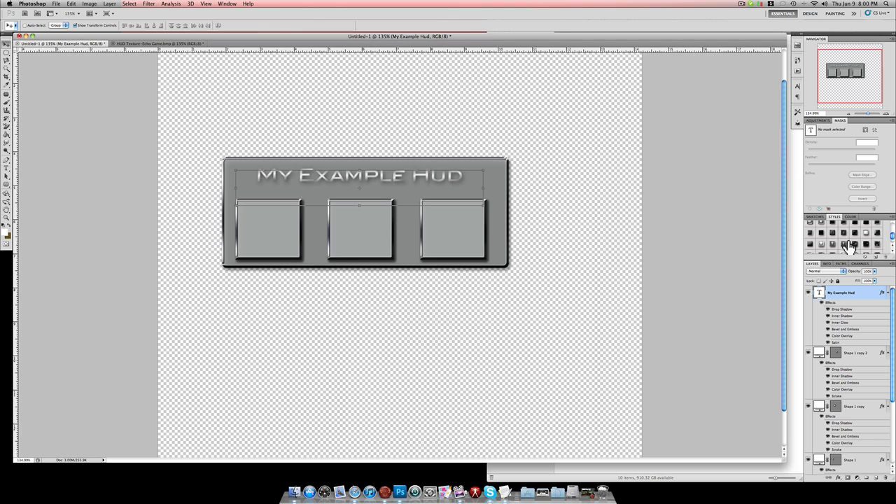
left_click(843, 244)
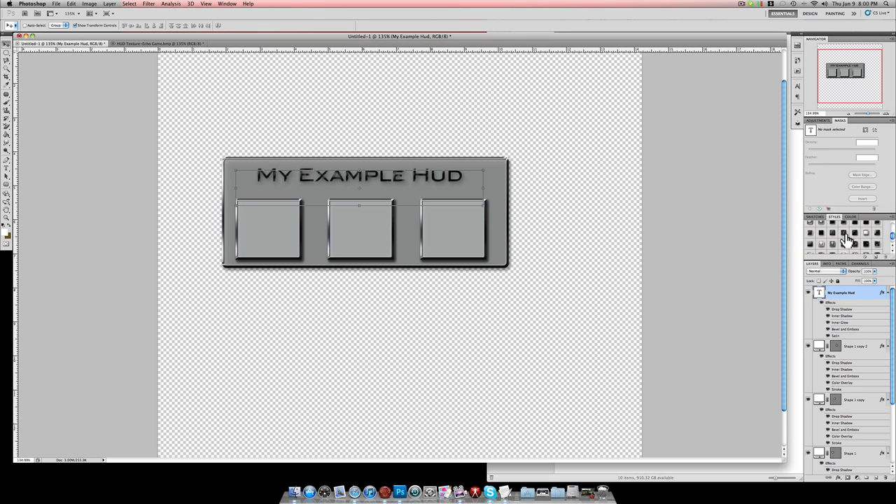
left_click(833, 235)
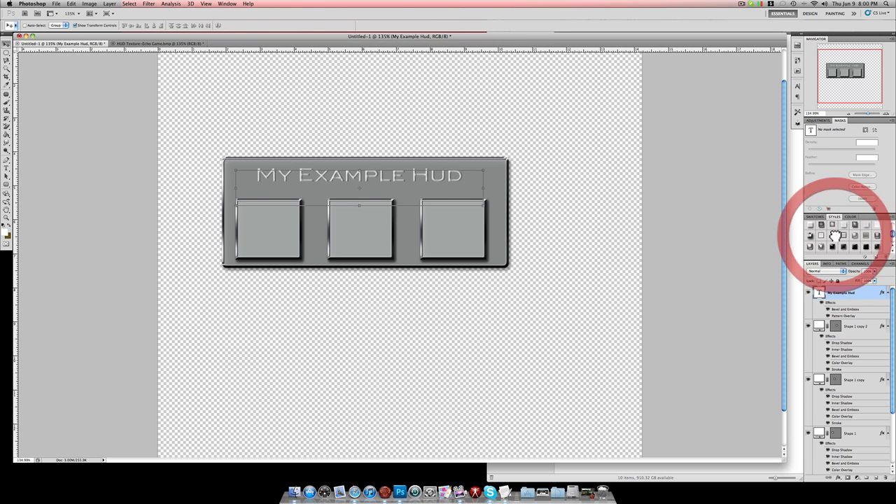
left_click(812, 235)
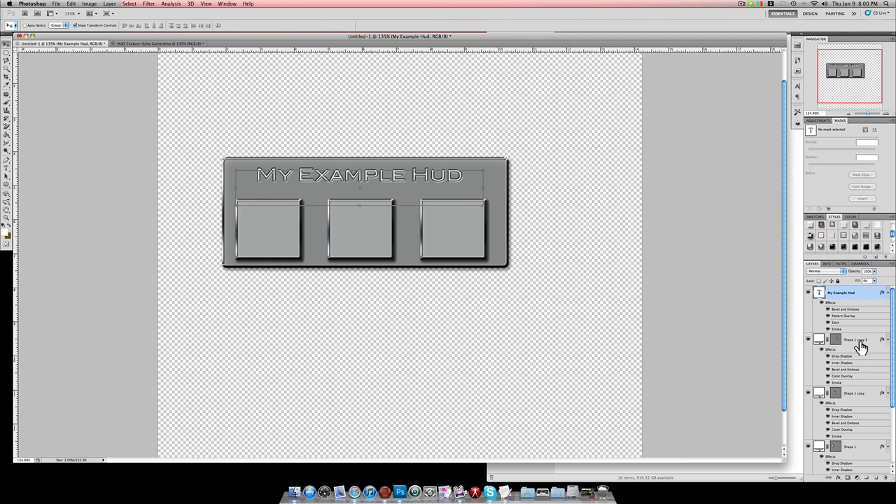
Step: Give the rightmost and middle buttons the glossy black style, undoing one misstep
left_click(854, 340)
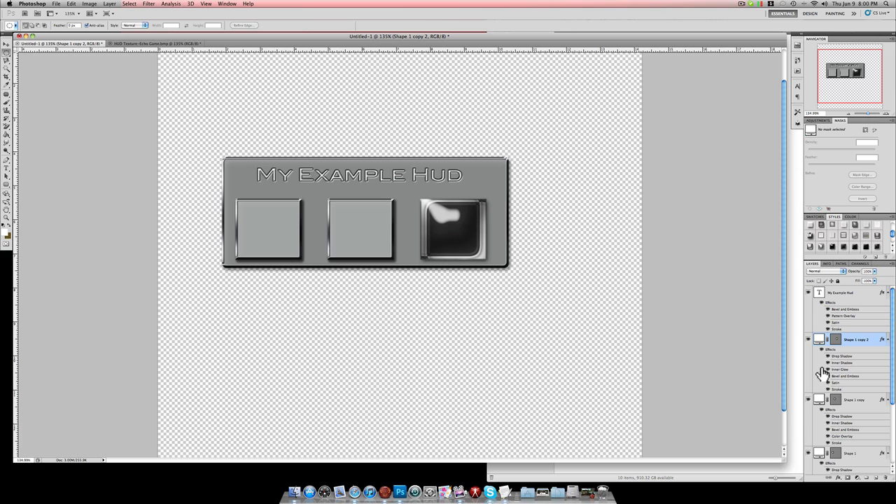
mouse_move(832, 356)
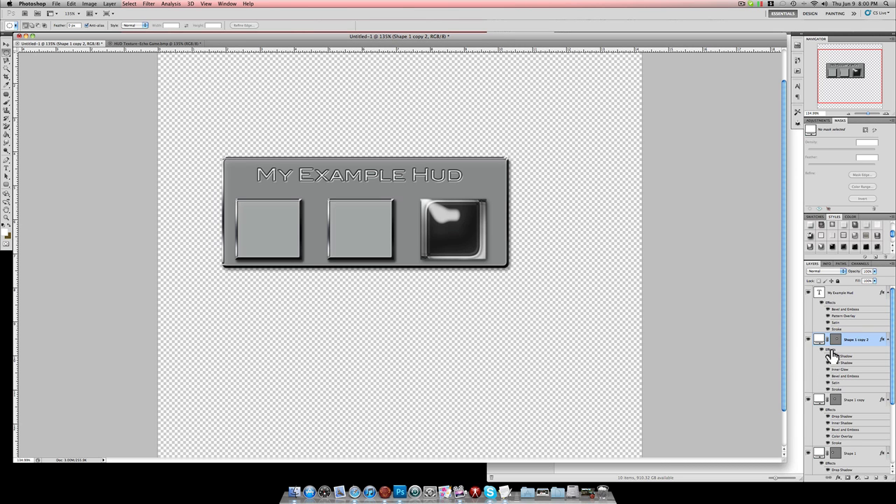
mouse_move(828, 357)
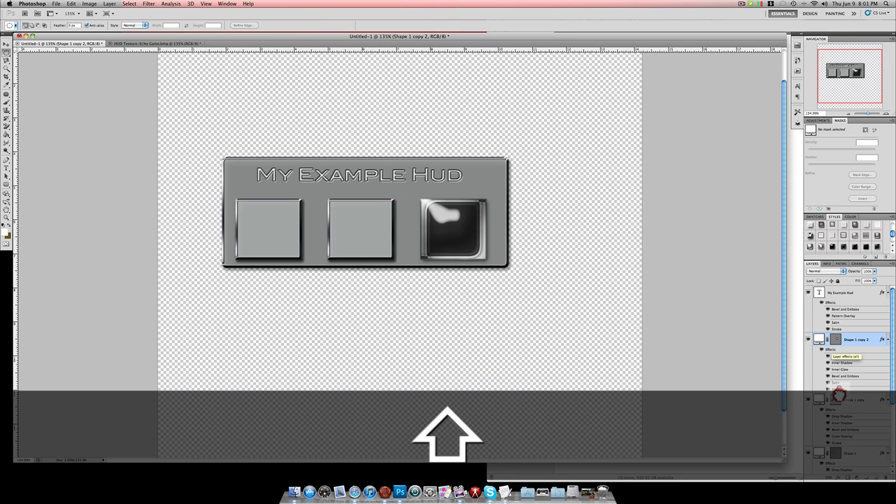
left_click(852, 340)
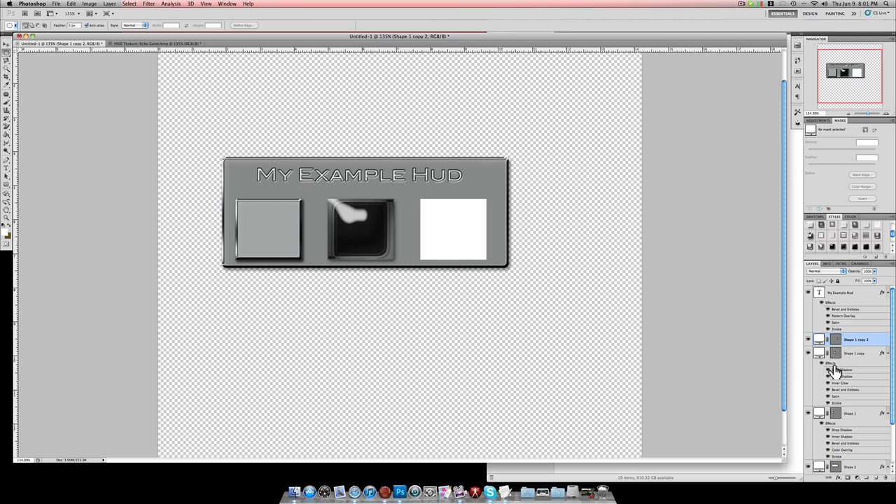
key("cmd+z")
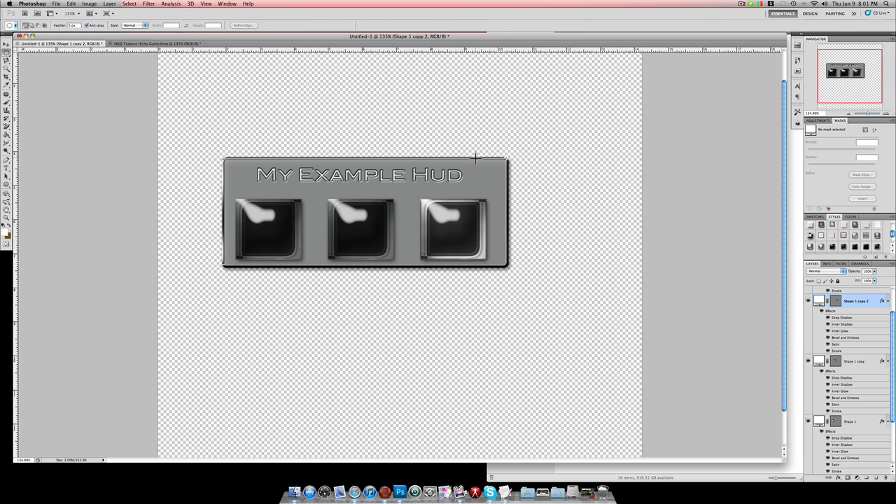
mouse_move(210, 115)
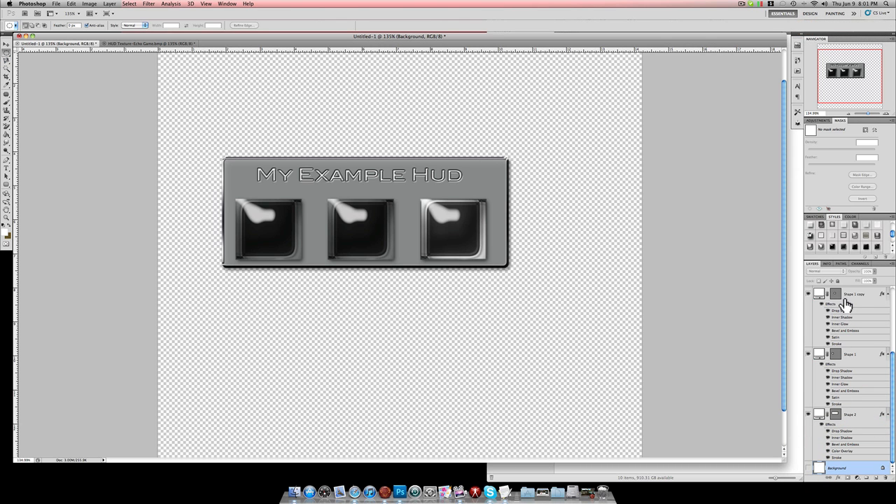
mouse_move(849, 306)
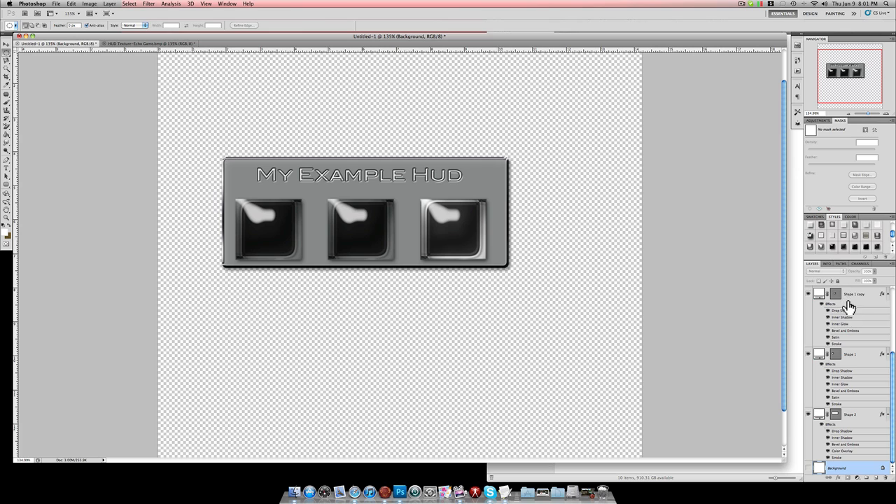
mouse_move(842, 307)
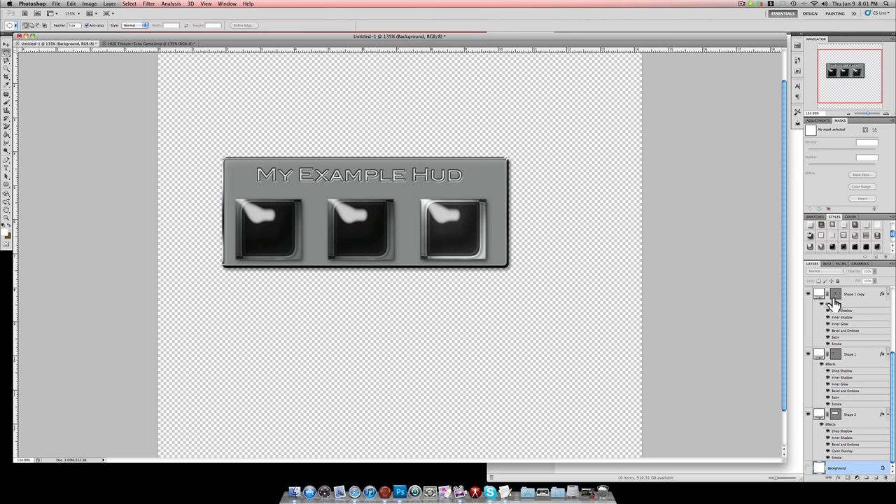
Step: Review a button layer's blending options, leave them unchanged, and select the Background layer
right_click(854, 294)
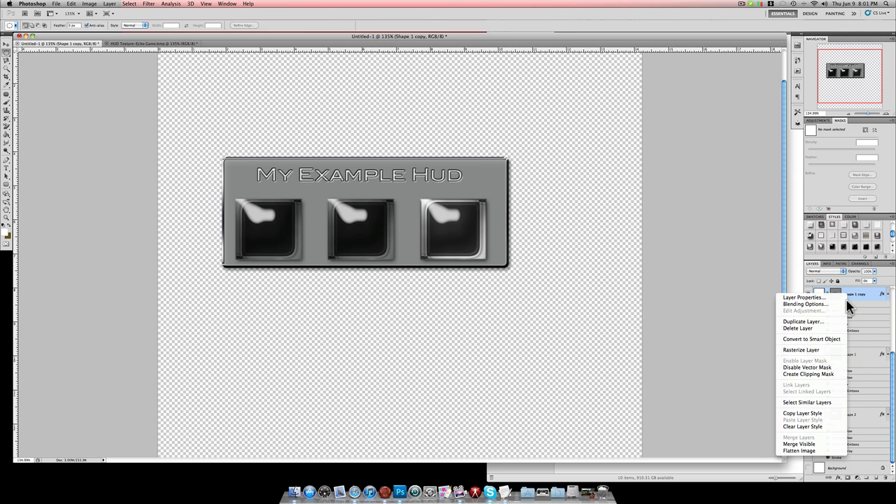
mouse_move(811, 341)
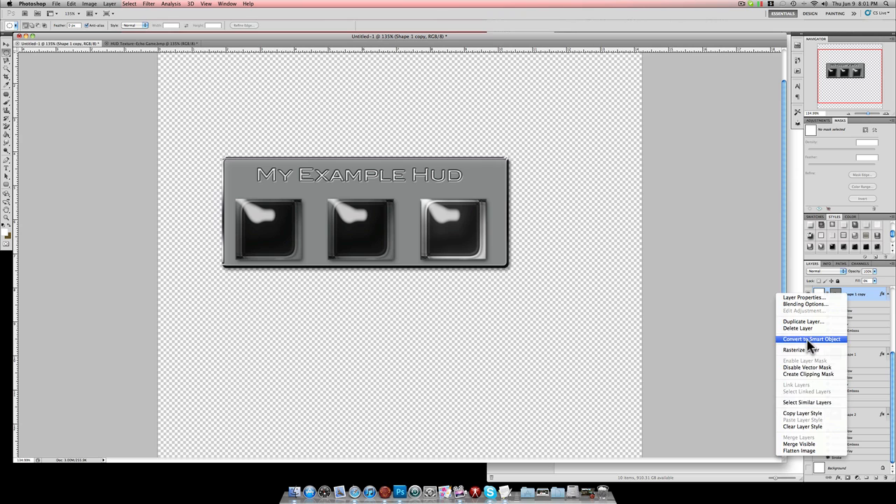
mouse_move(807, 304)
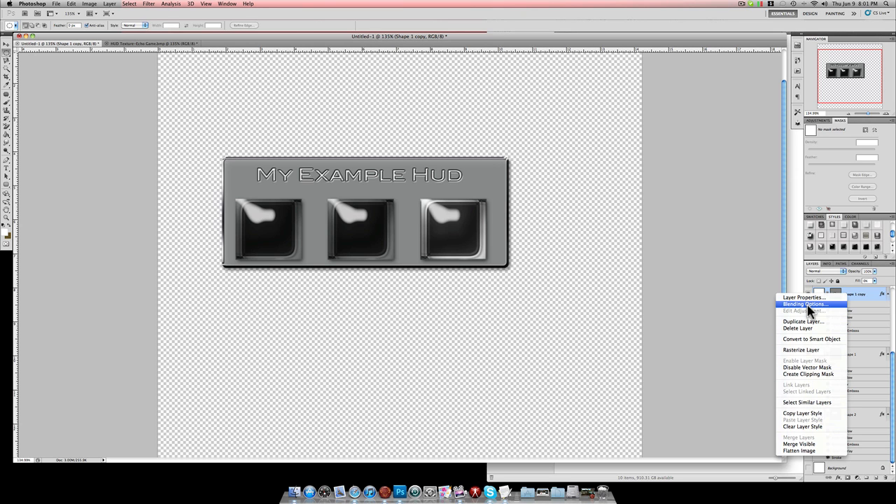
left_click(803, 303)
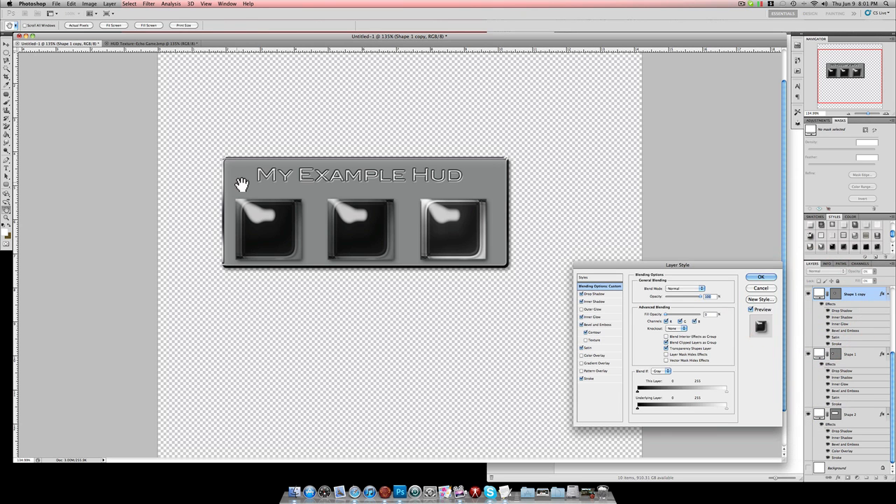
left_click_drag(677, 264, 644, 147)
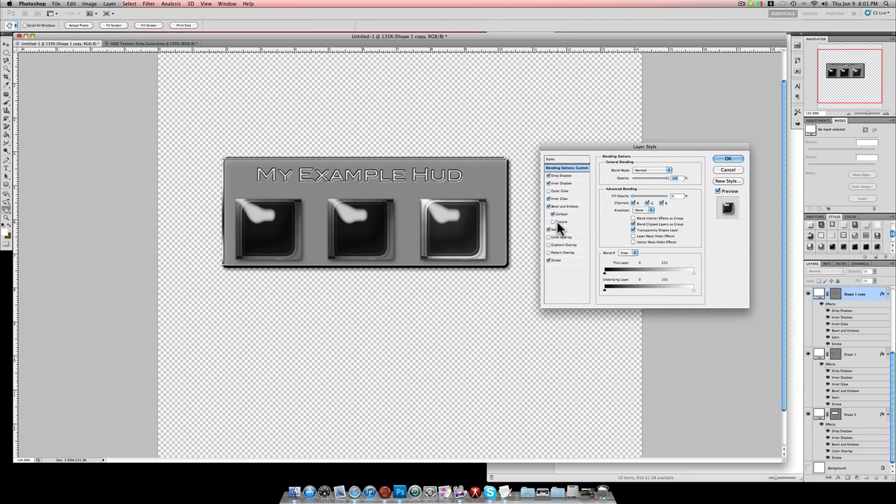
left_click(728, 158)
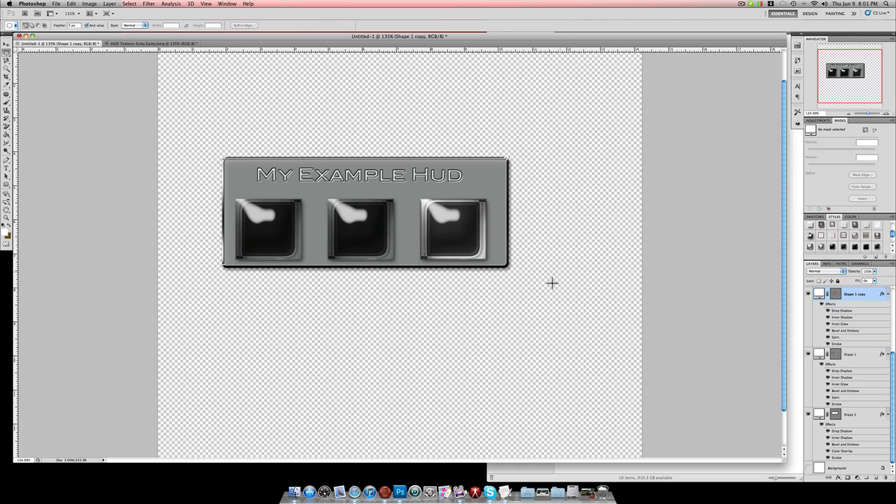
mouse_move(435, 315)
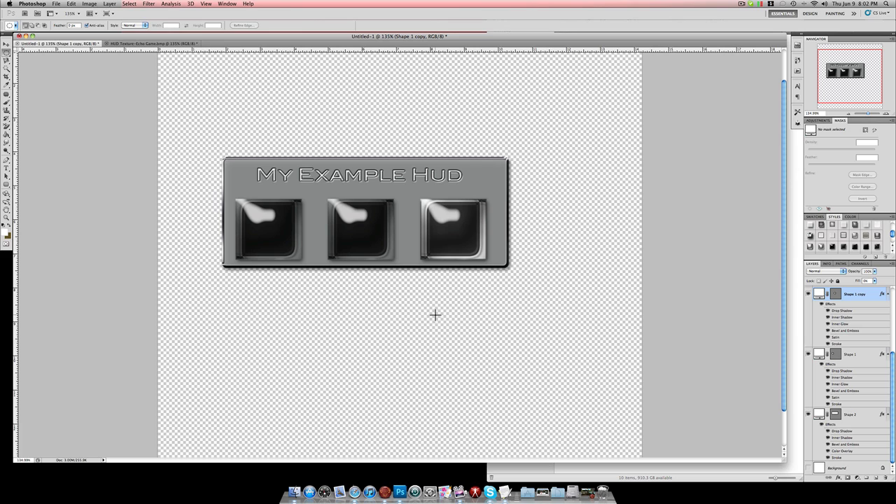
mouse_move(803, 393)
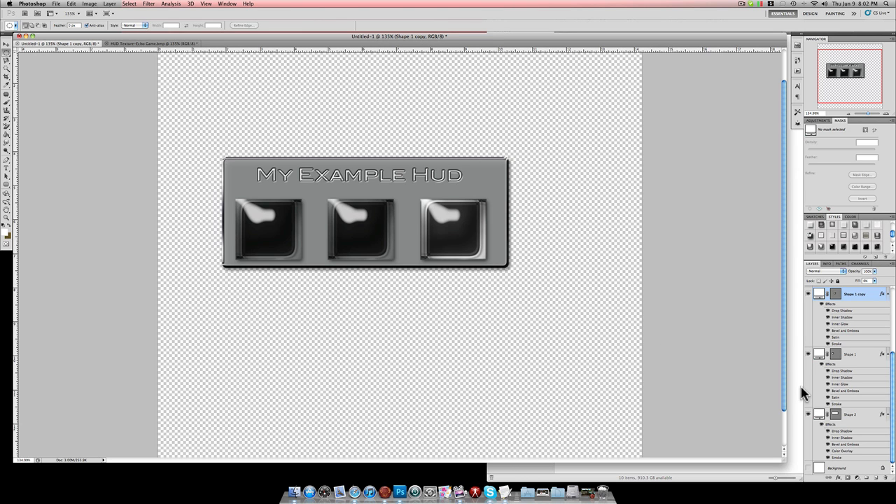
left_click(838, 467)
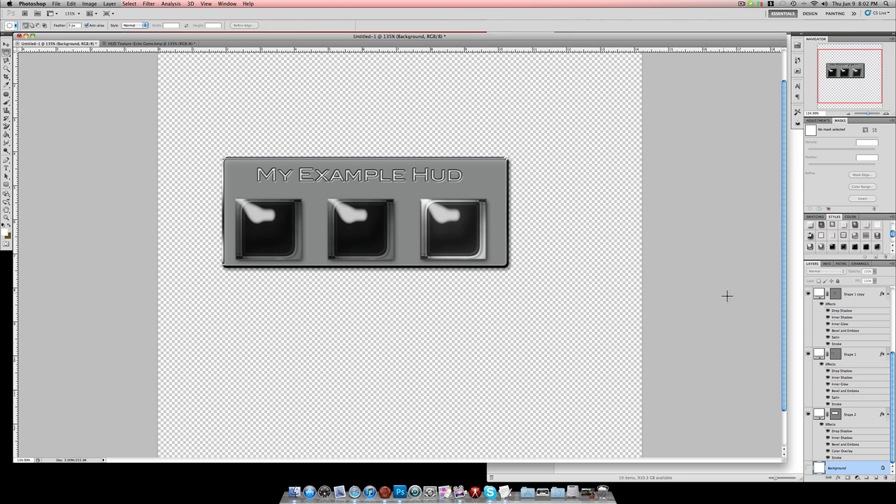
Step: Give the panel a dark brushed texture and save the look as a 'Brushed Metal' style
left_click(848, 414)
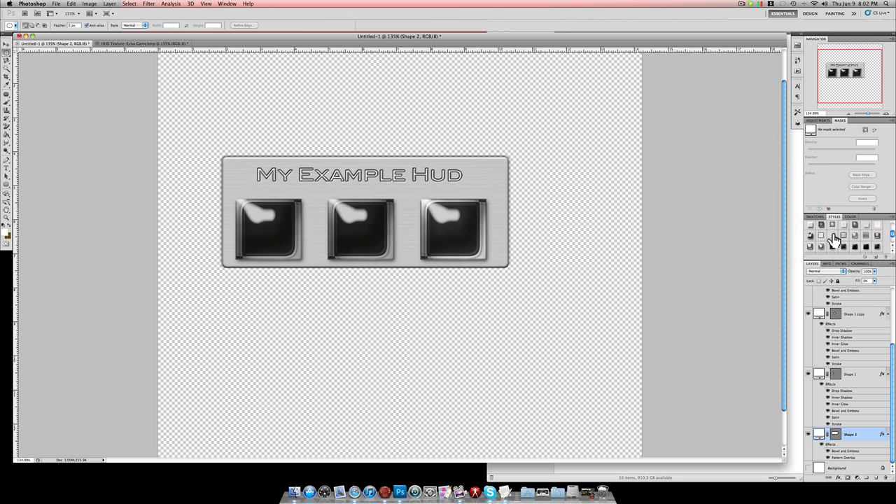
left_click(830, 235)
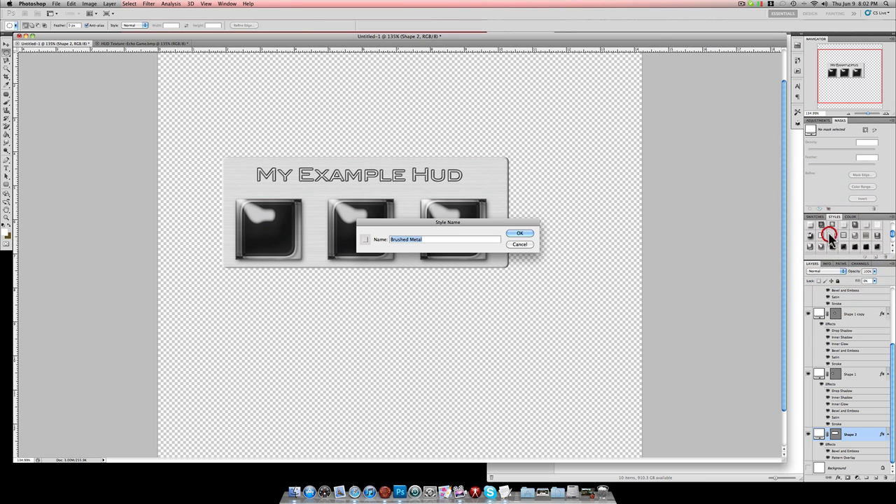
left_click(519, 232)
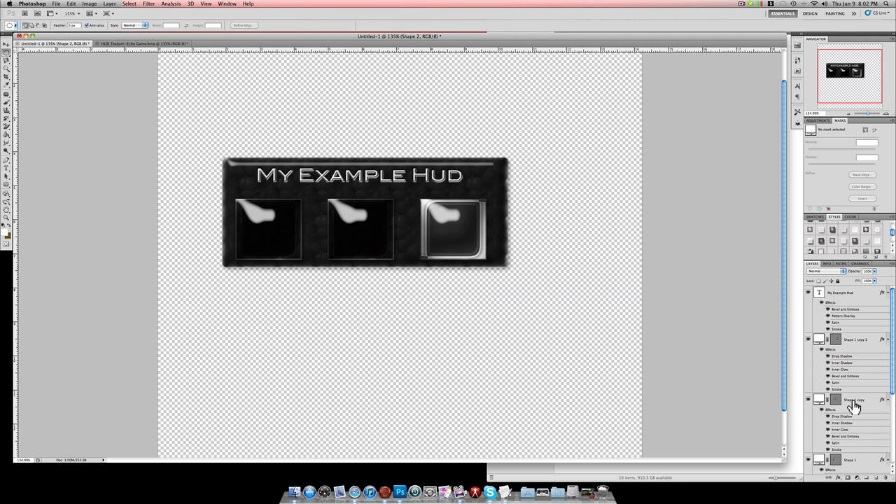
left_click(854, 401)
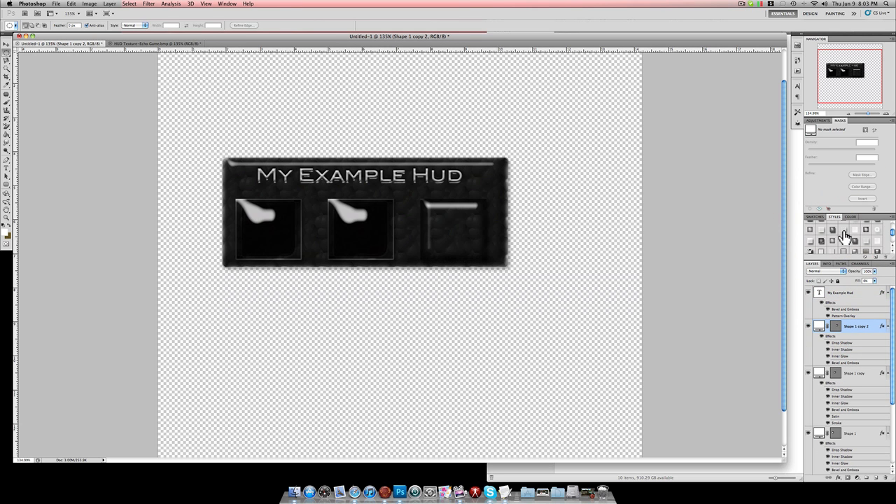
Step: Reset the third button to plain grey, then give the buttons a silver reflective preset
left_click(857, 240)
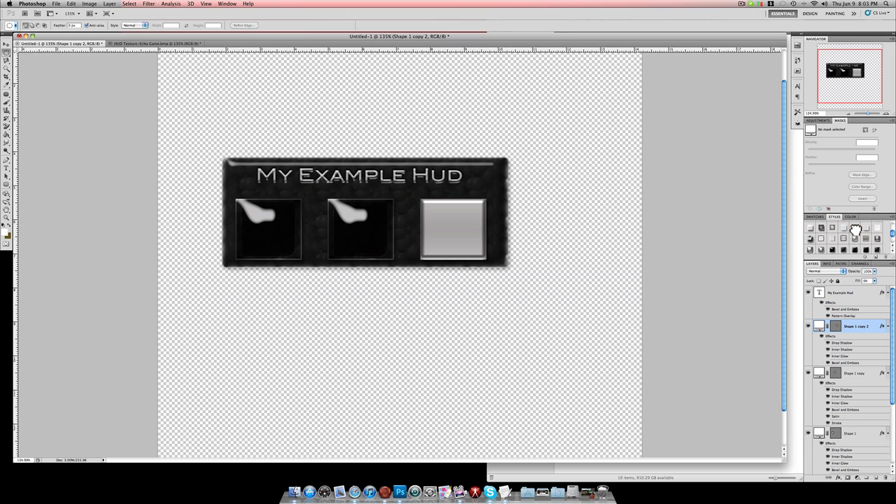
left_click(843, 244)
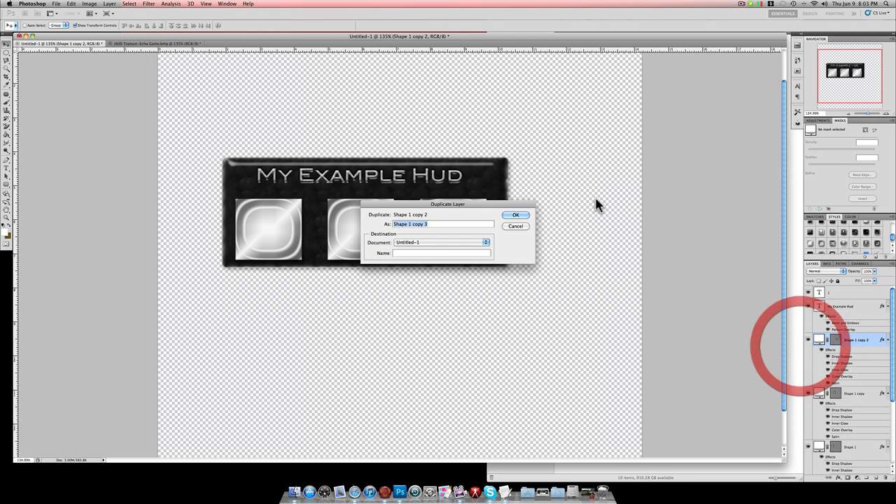
Step: Duplicate the button layer, save its look as a 'Silver Reflection' style, and whiten the top copy
left_click(516, 215)
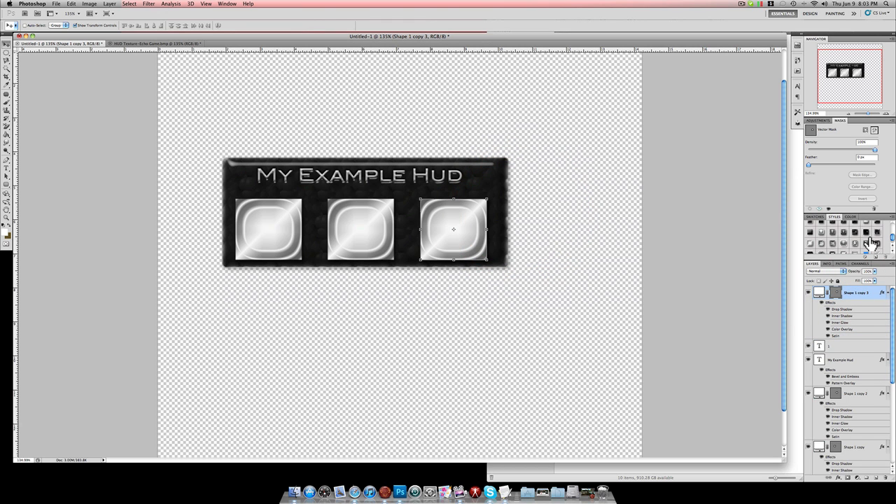
left_click(845, 239)
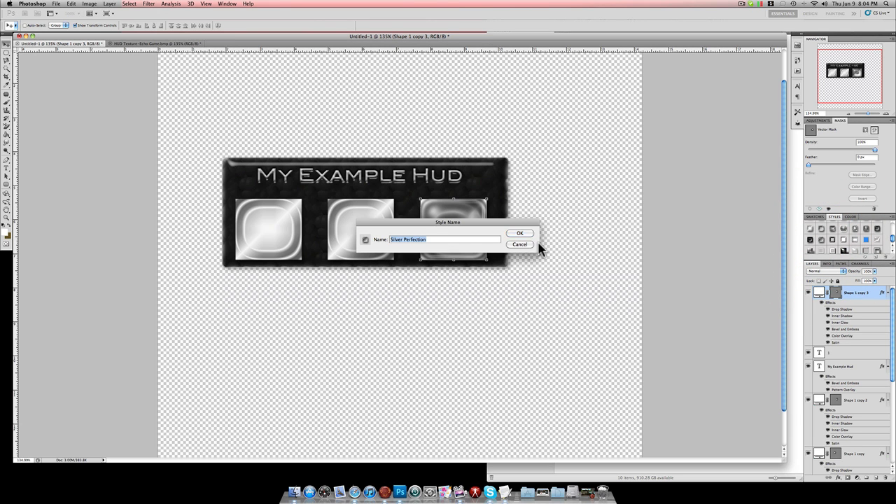
left_click(521, 232)
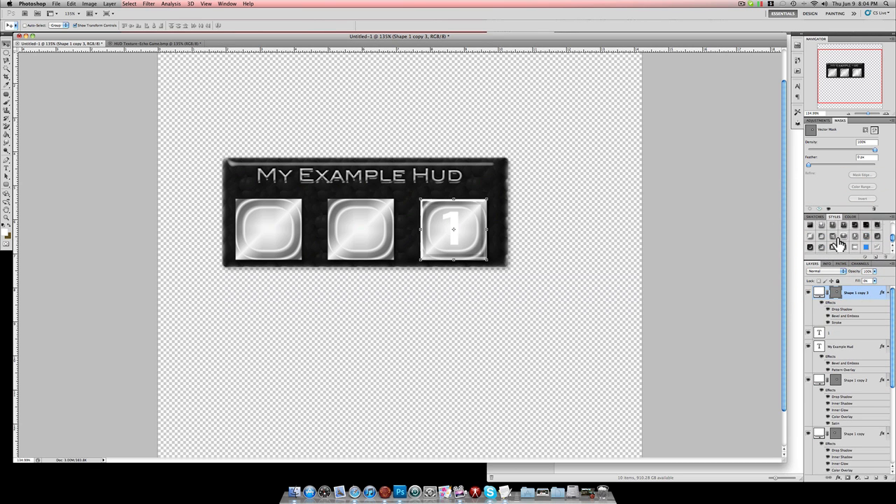
left_click(865, 249)
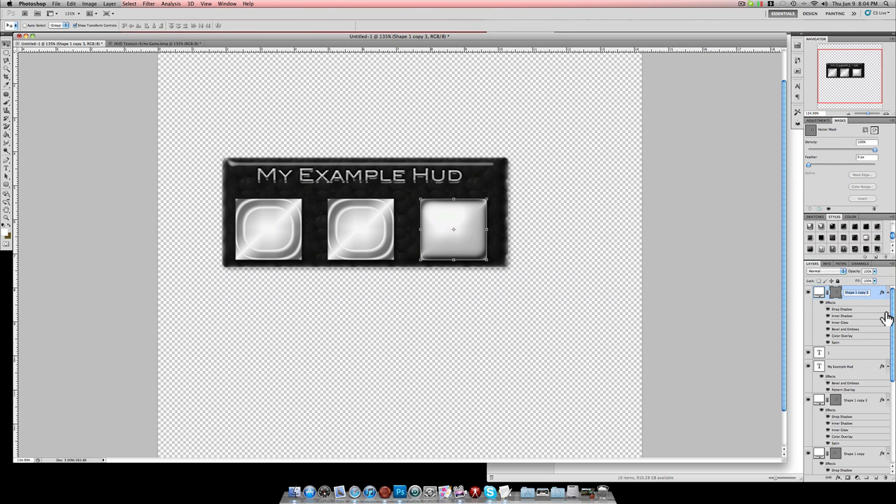
Step: Give the overlay a dark glossy preset with lowered Fill Opacity so the 1 shows through
double_click(857, 293)
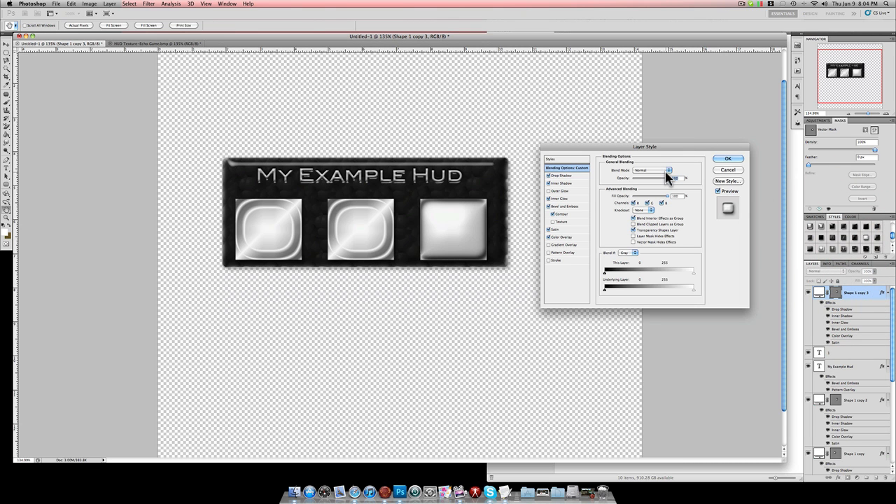
left_click_drag(661, 178, 650, 177)
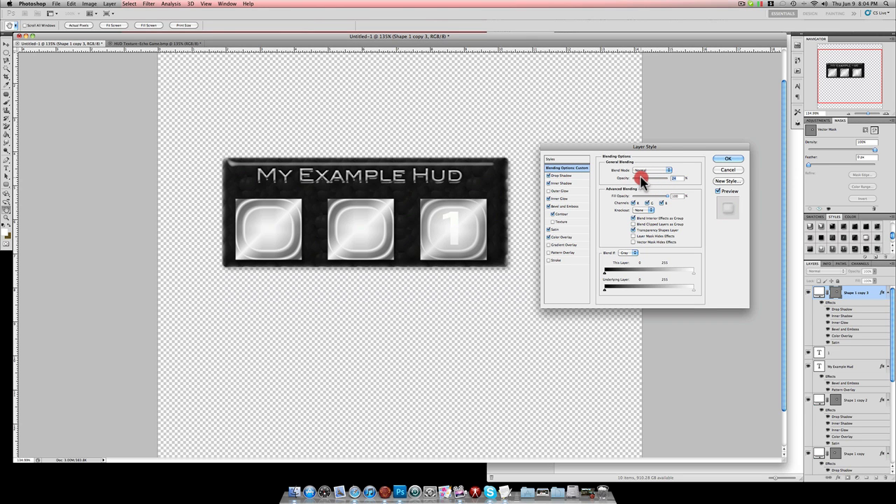
left_click(728, 158)
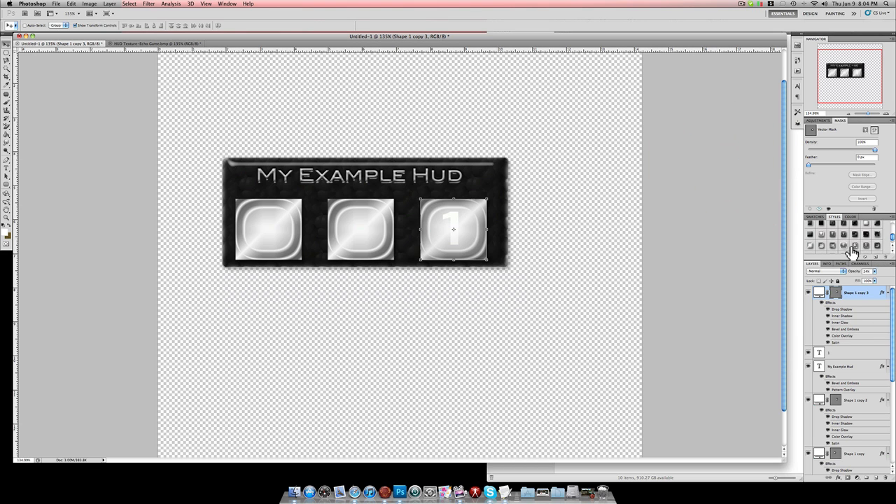
left_click(833, 247)
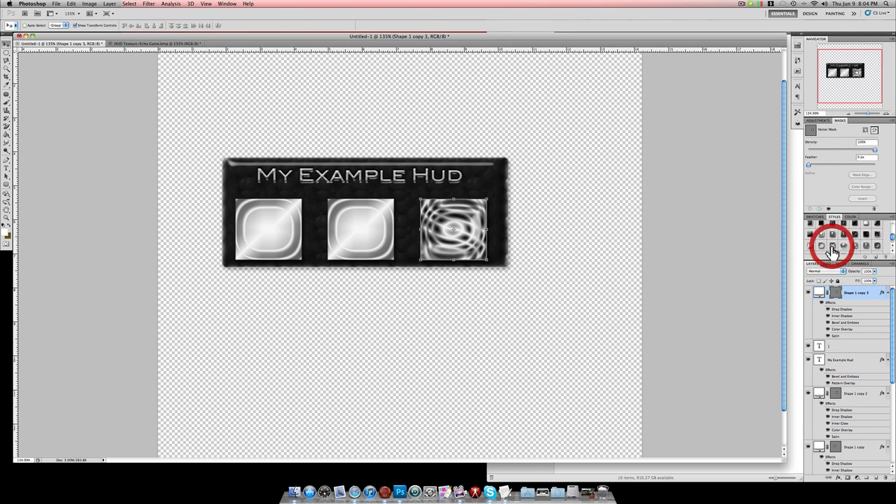
left_click(877, 244)
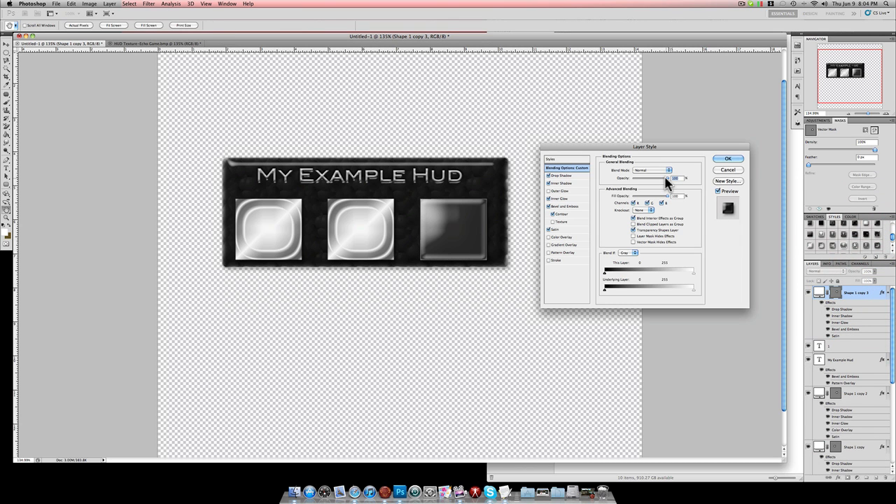
left_click_drag(669, 178, 650, 178)
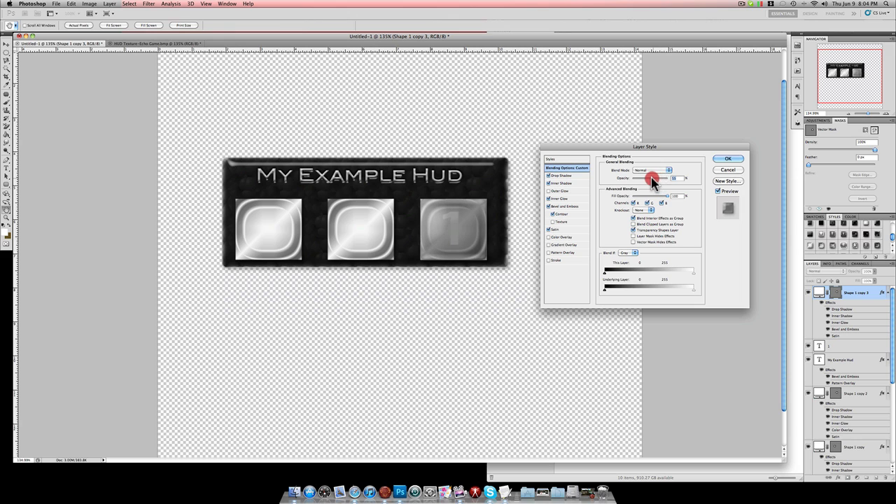
left_click(728, 159)
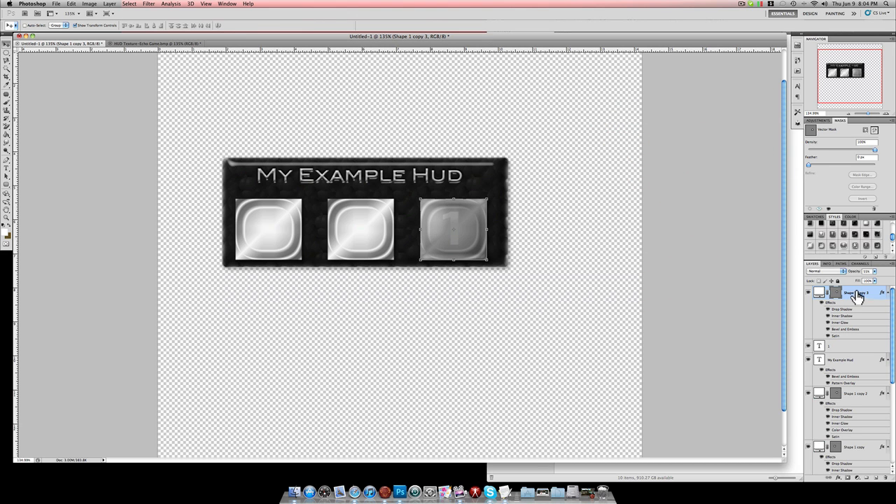
Step: Copy the glossy overlay and 1 onto the second button and zoom in to inspect the result
left_click(845, 234)
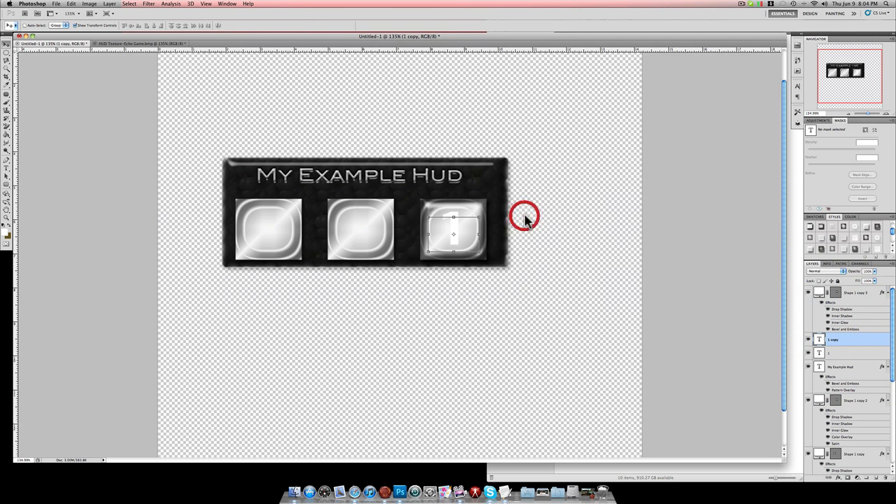
mouse_move(11, 48)
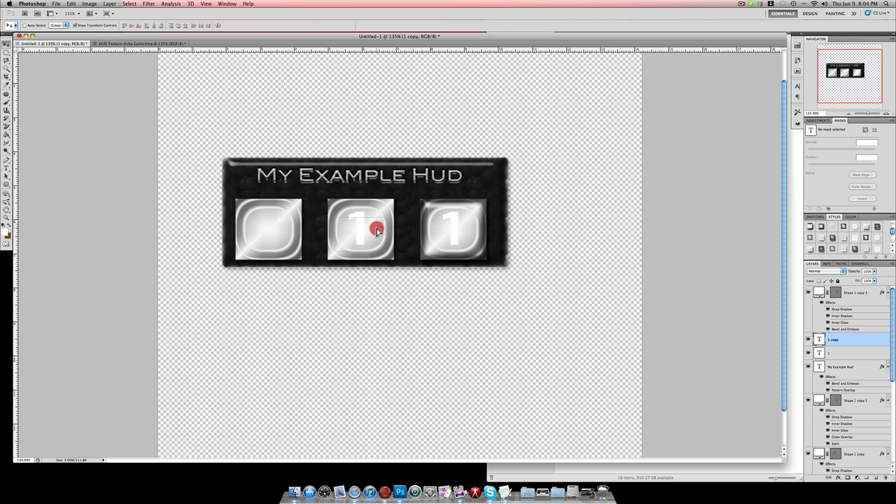
left_click(376, 231)
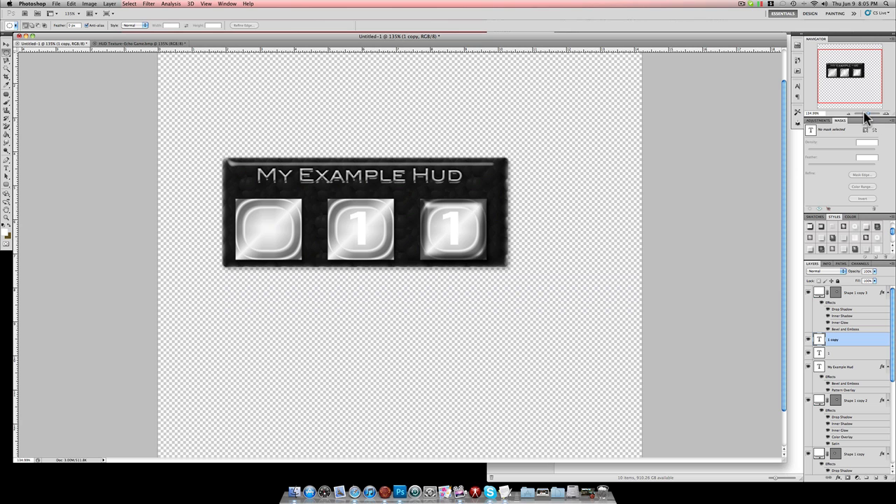
left_click_drag(862, 114, 871, 113)
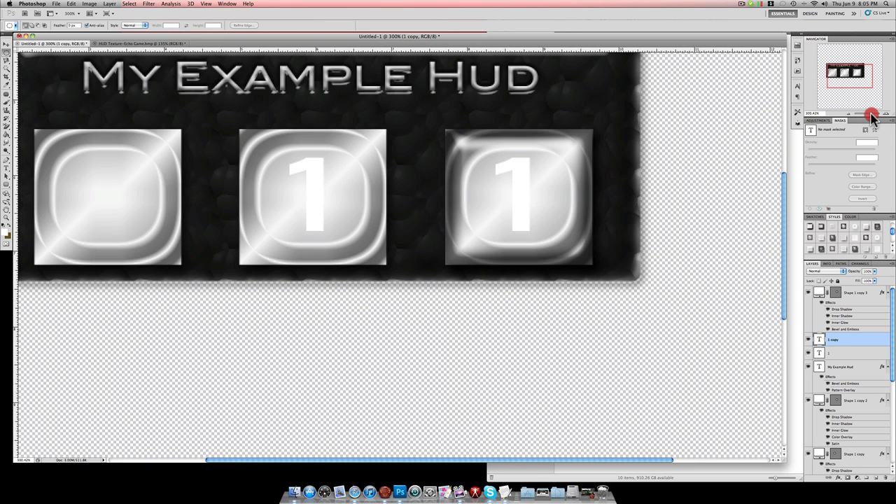